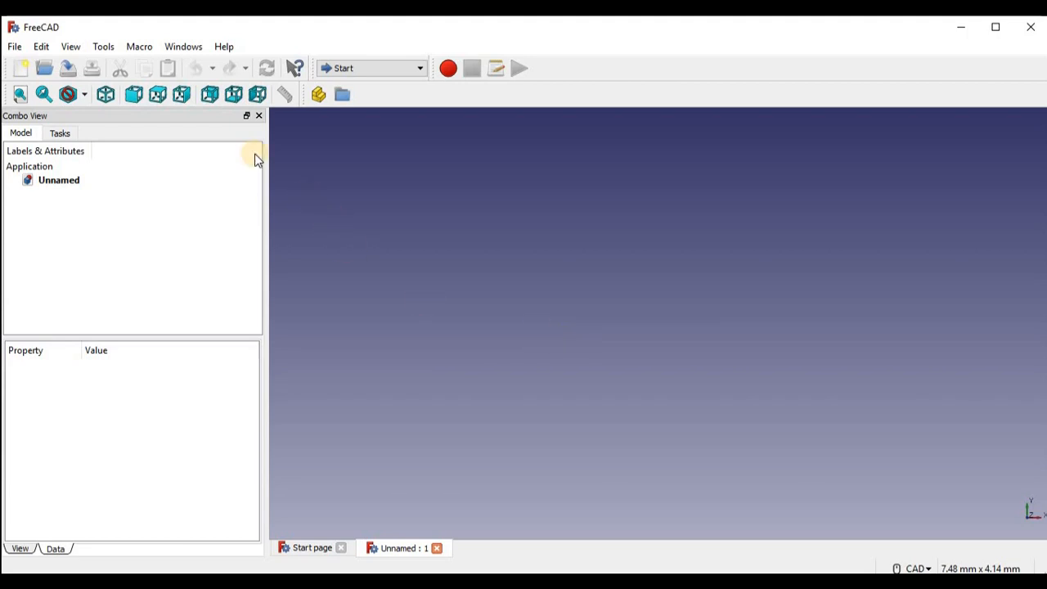
Step: View the FreeCAD version information and dismiss it
click(223, 46)
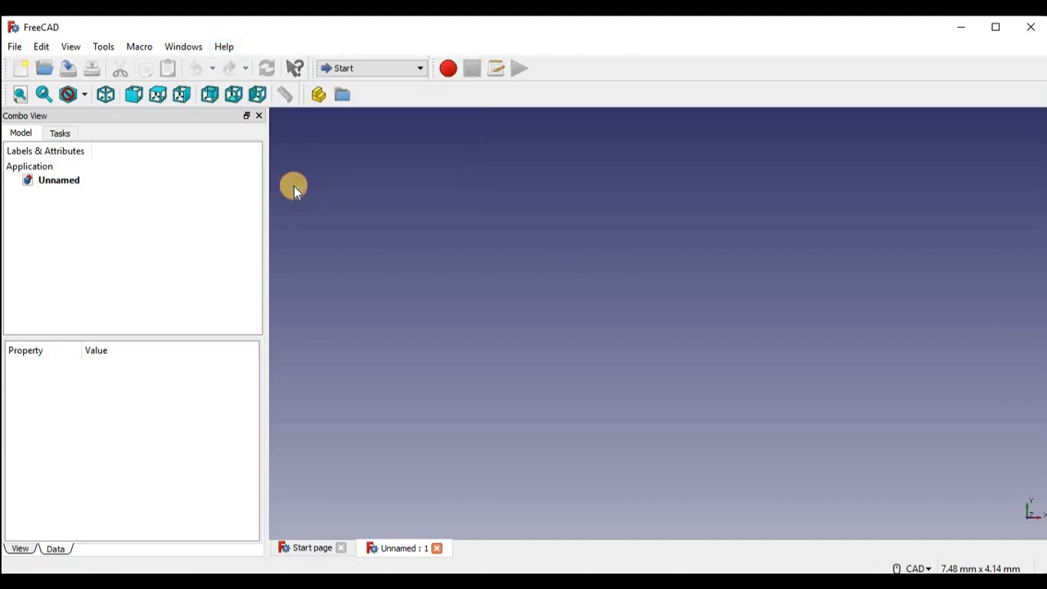
click(223, 46)
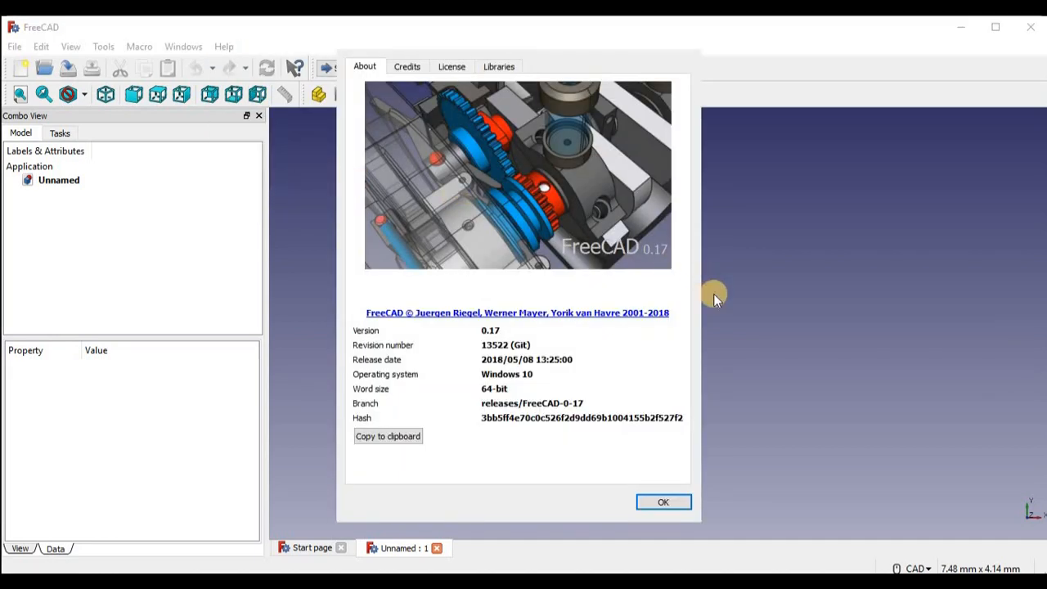
mouse_move(728, 325)
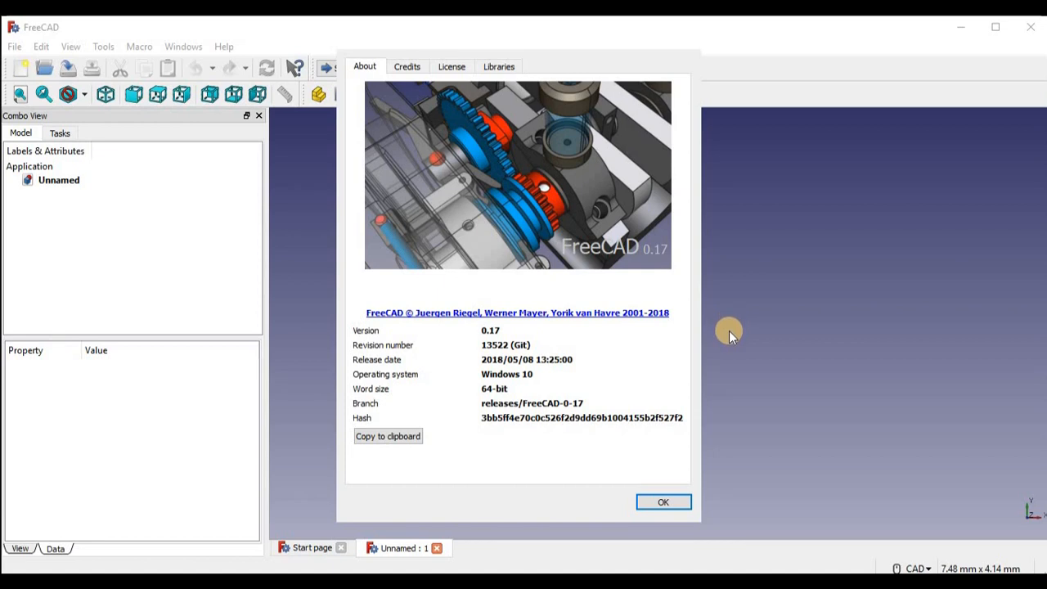
click(662, 501)
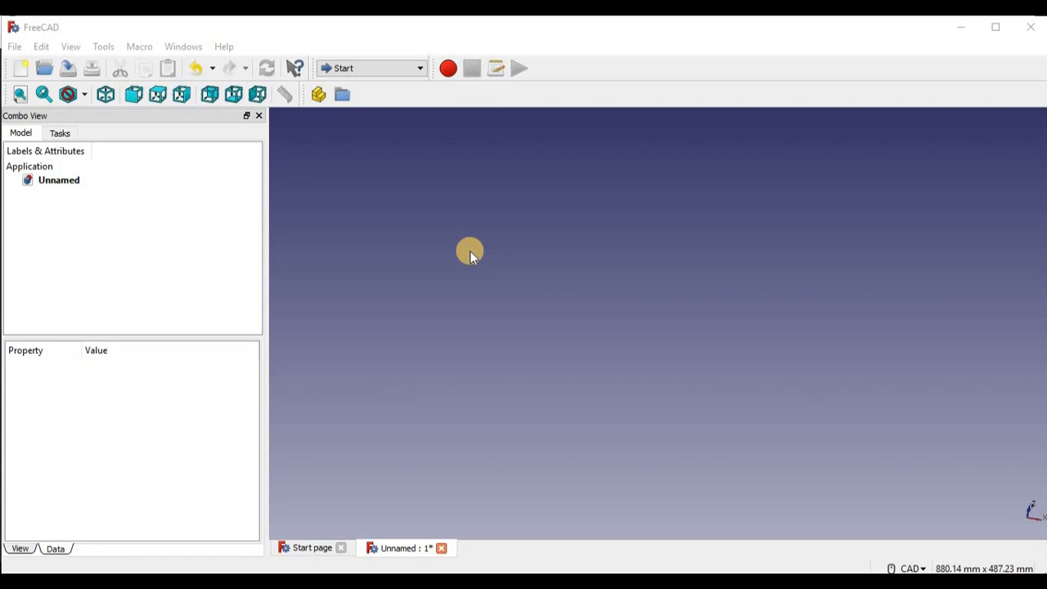
Step: Import the 'thumb up' SVG from Pictures as geometry via File > Import
click(13, 46)
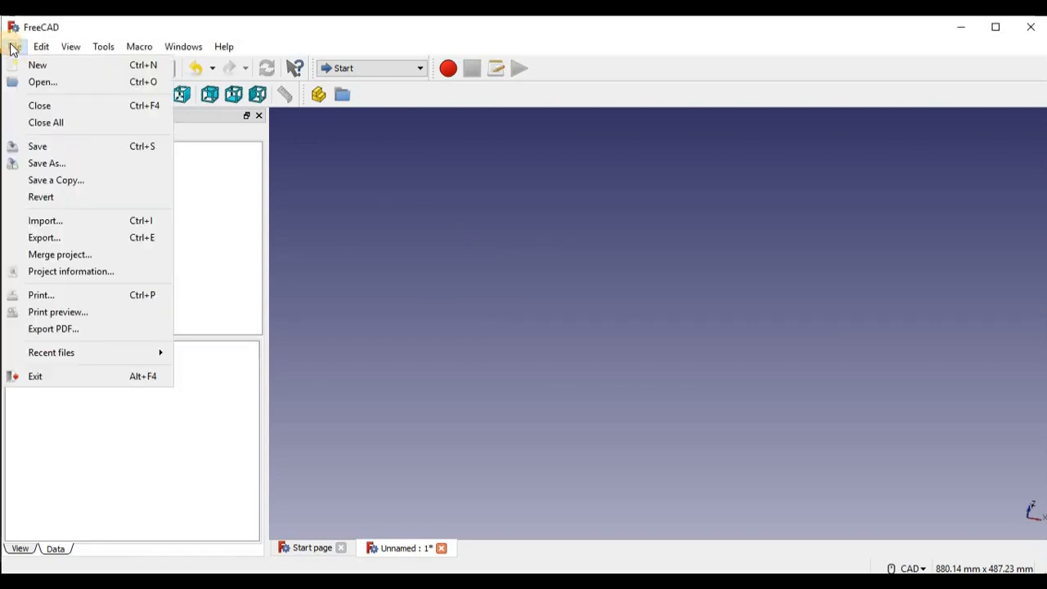
mouse_move(46, 121)
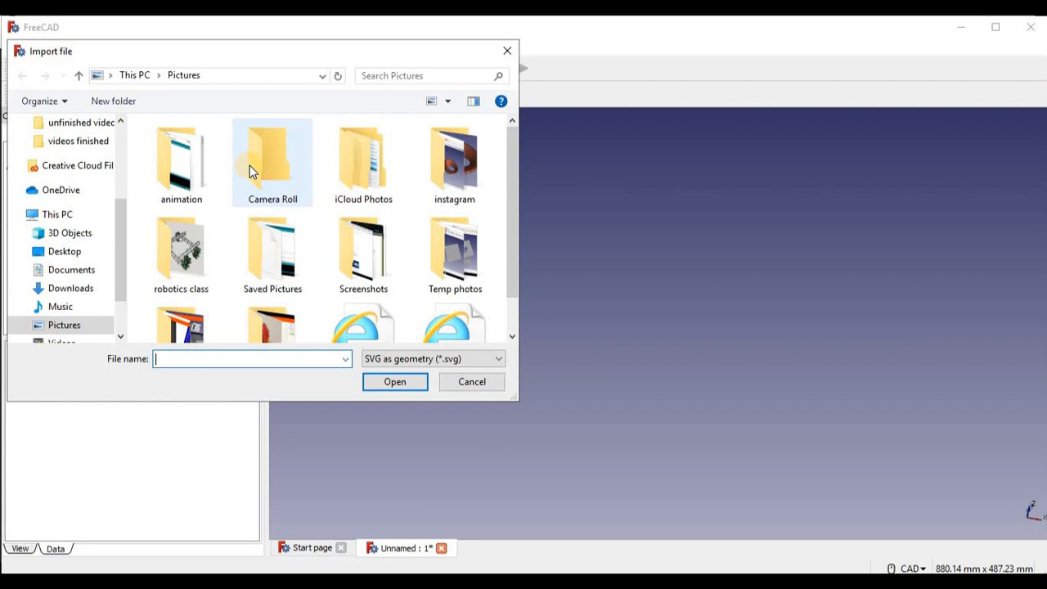
scroll(down, 3)
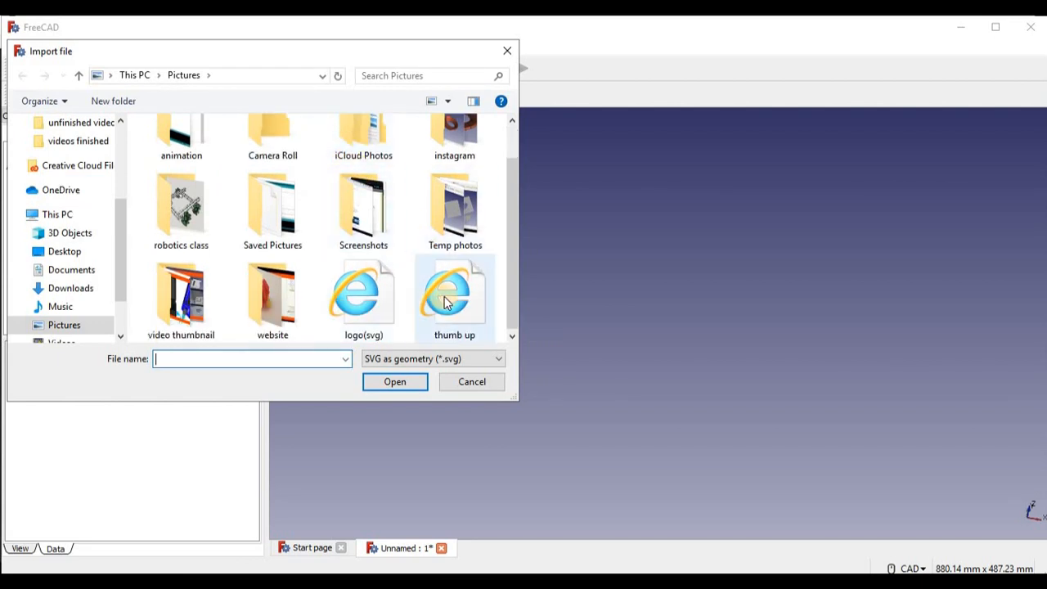
click(455, 294)
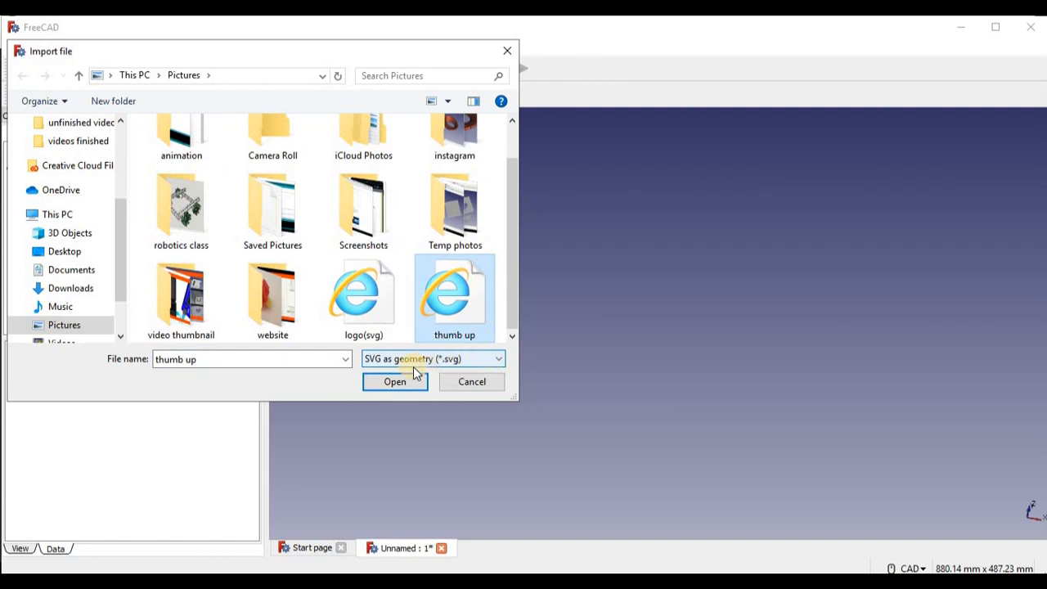
click(394, 382)
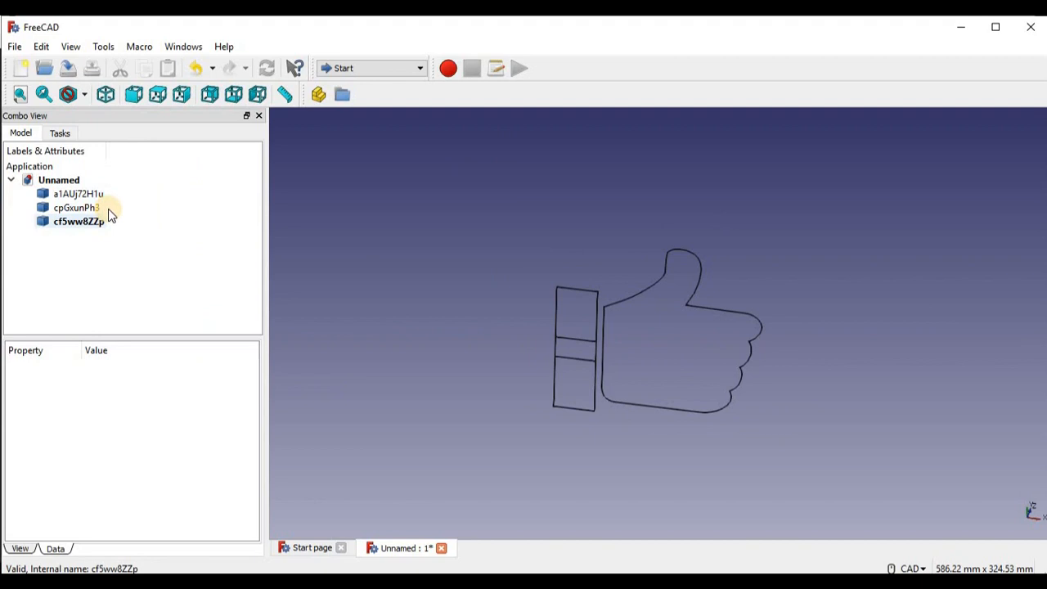
click(79, 221)
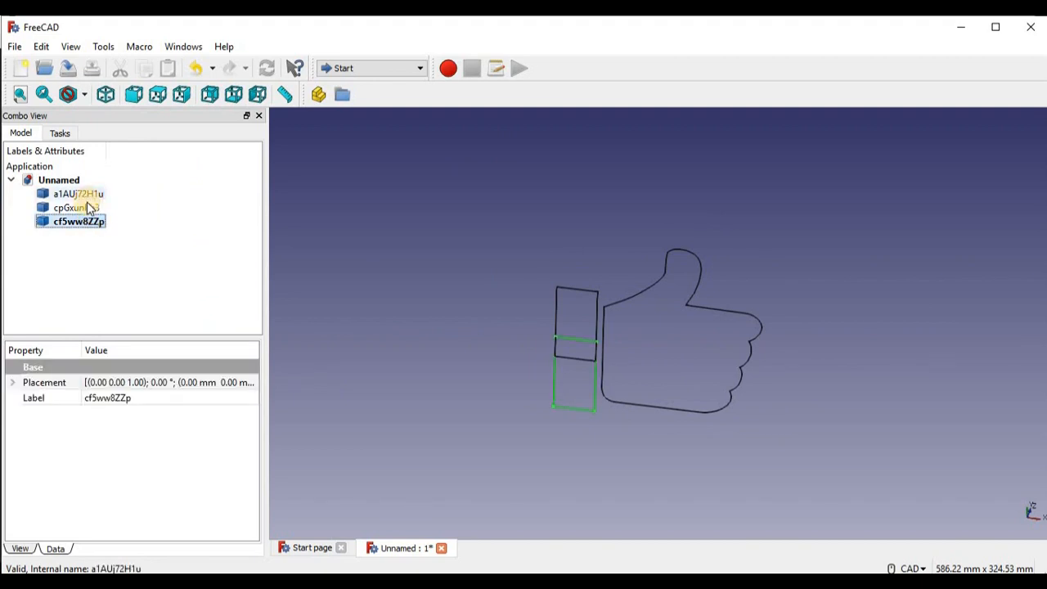
click(78, 193)
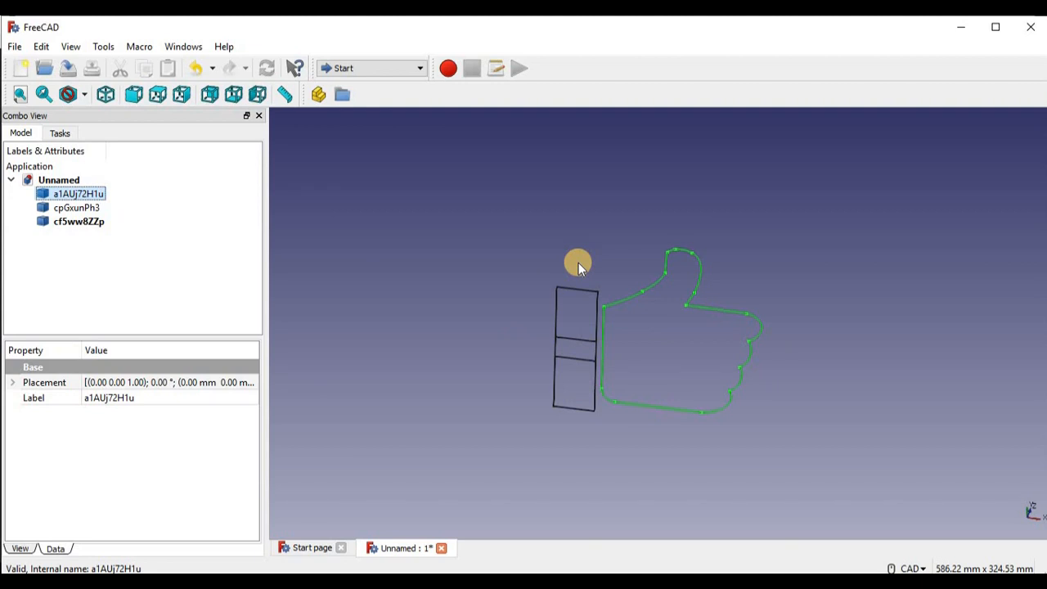
mouse_move(589, 291)
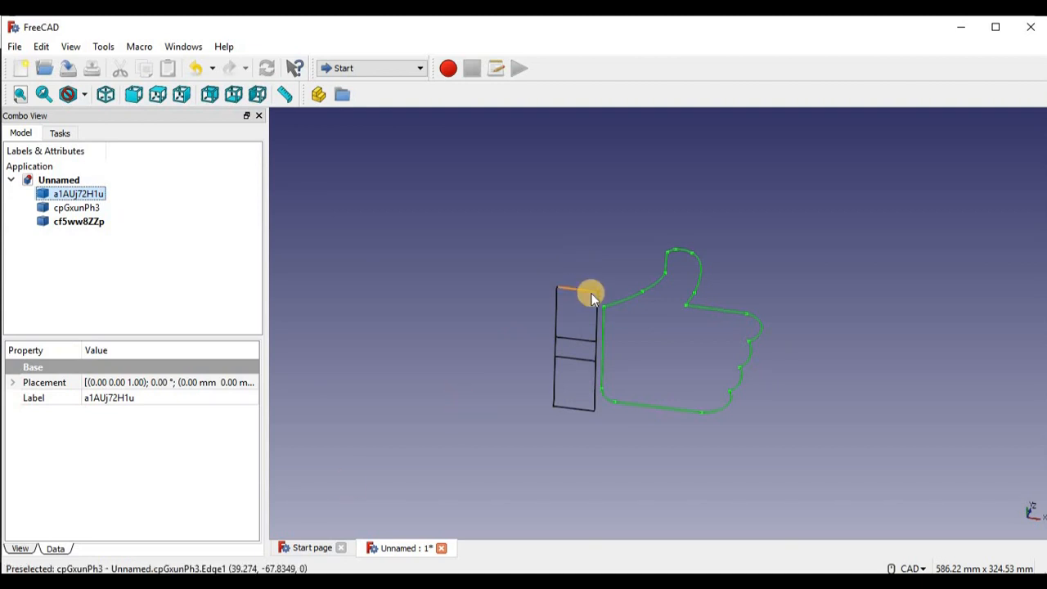
click(782, 438)
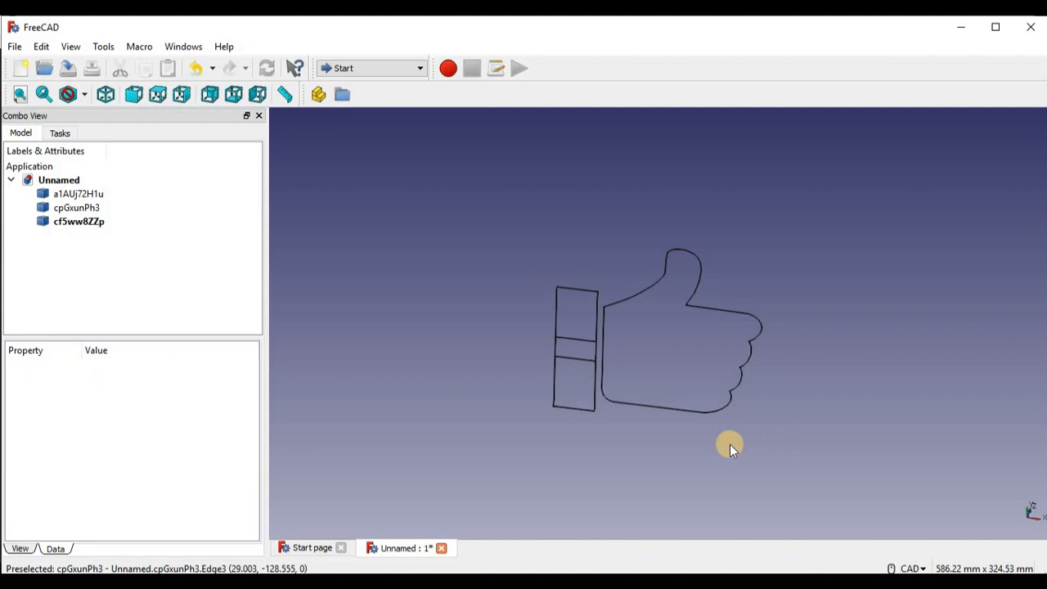
mouse_move(369, 69)
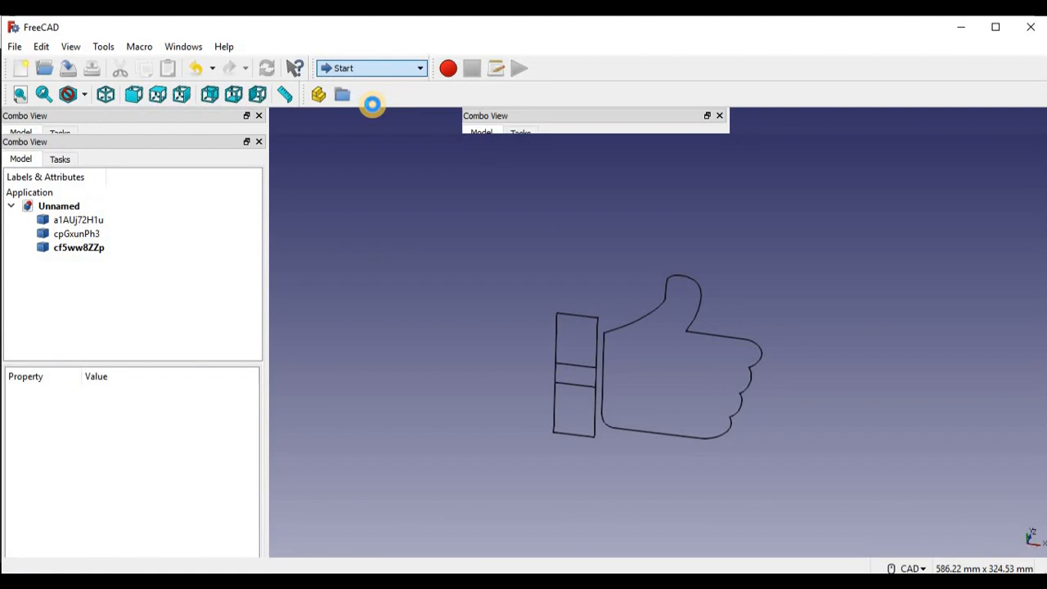
Step: In the Draft workbench, select the thumb outline and both rectangle shapes and convert them to sketches
click(368, 68)
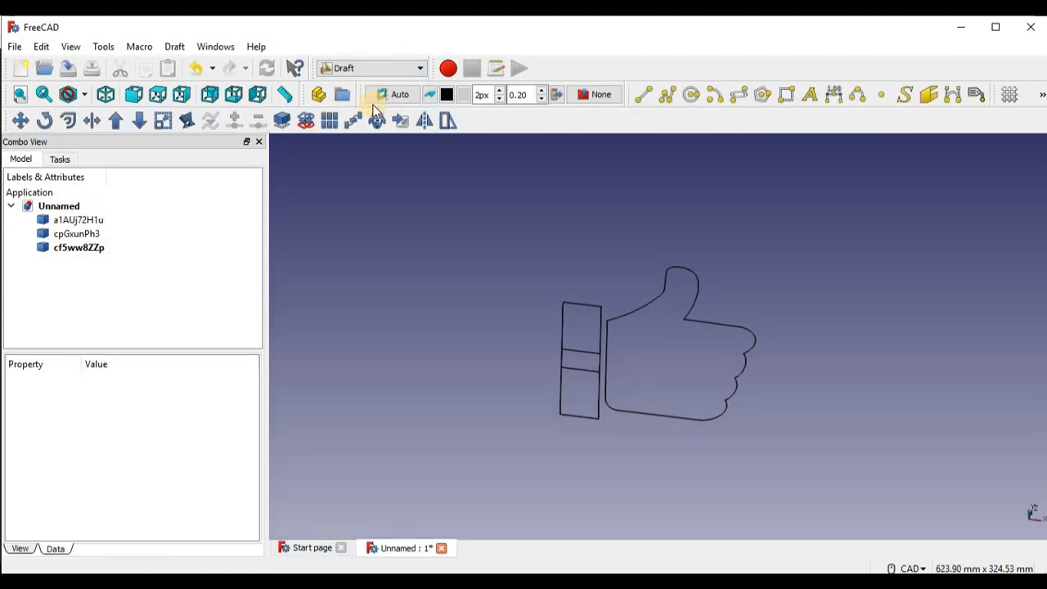
click(78, 219)
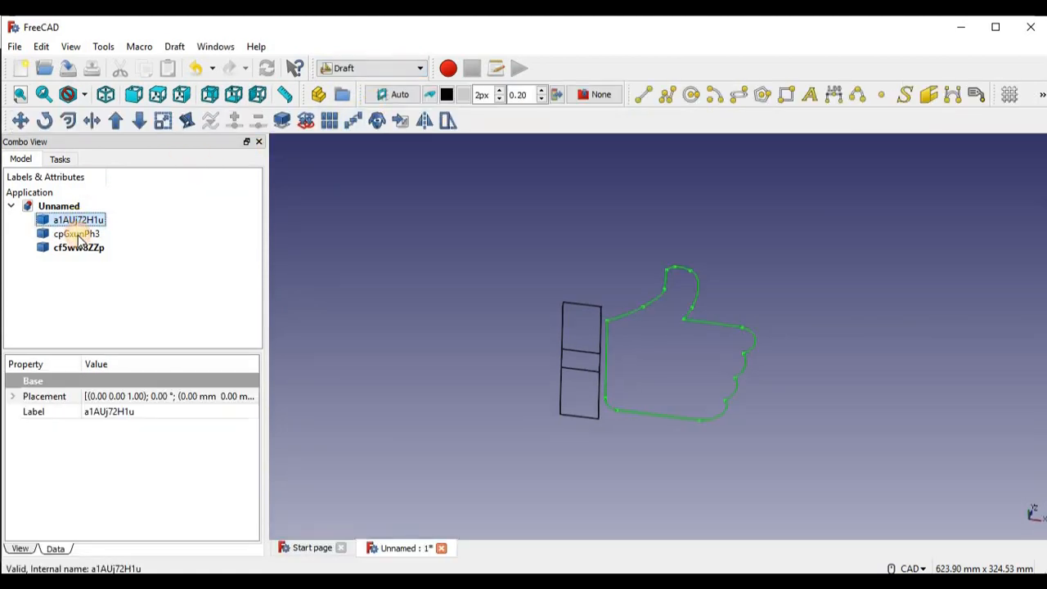
click(77, 232)
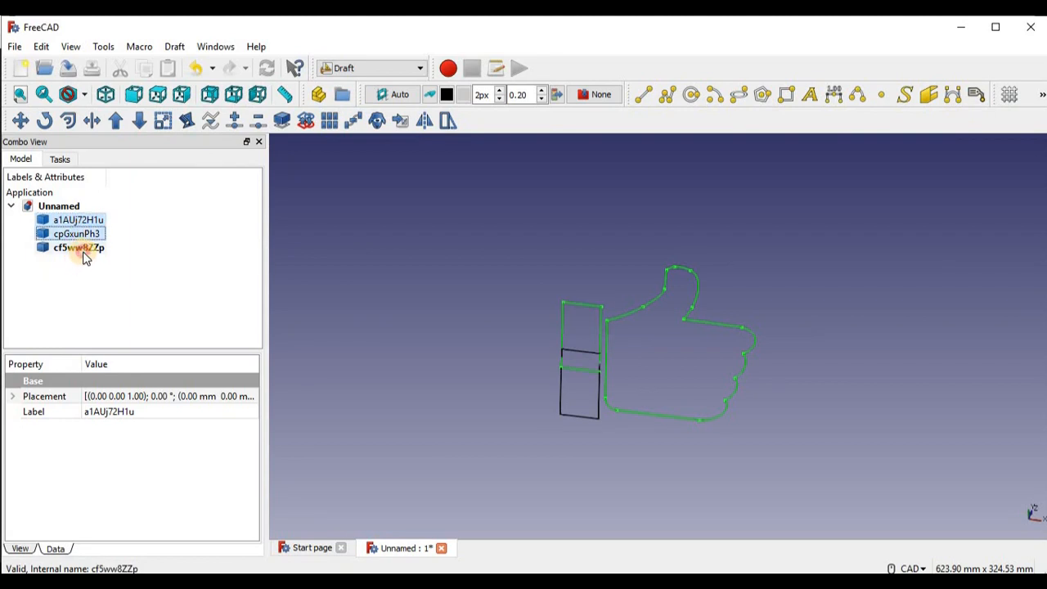
click(77, 247)
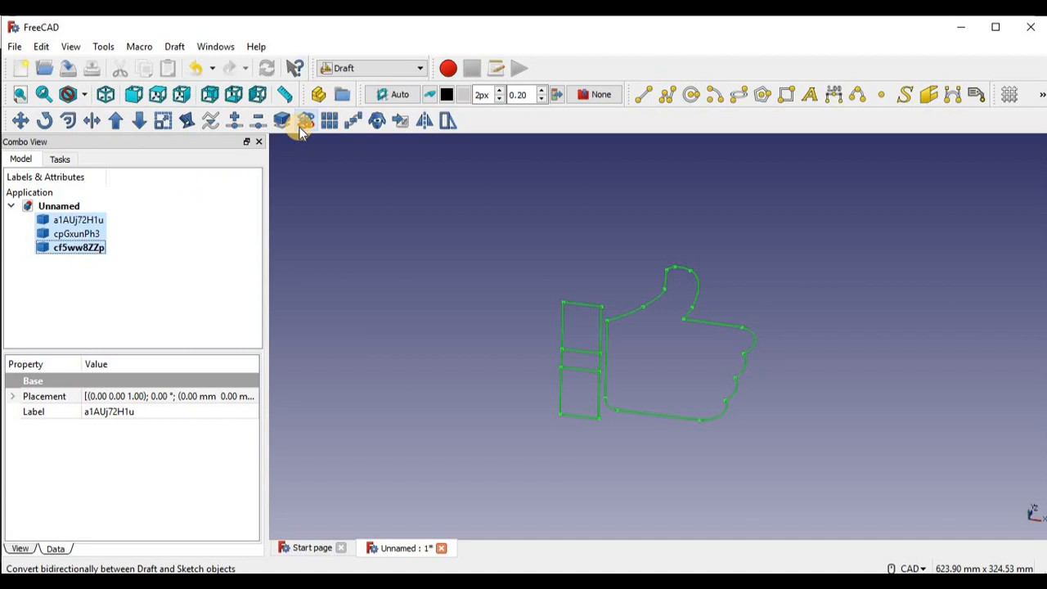
mouse_move(304, 131)
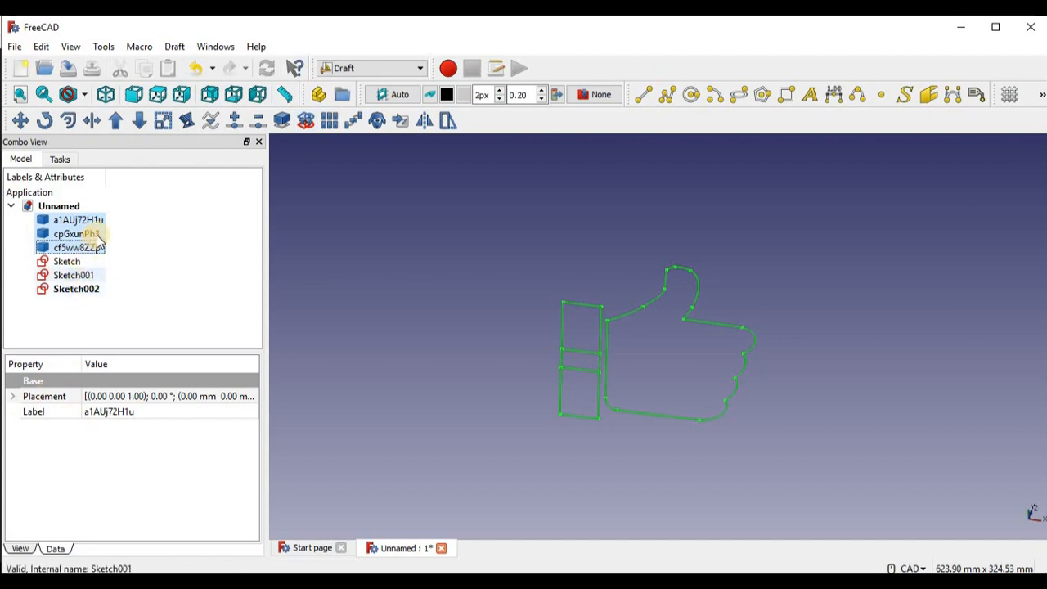
Step: Hide the original imported shapes and select the first converted sketch
click(74, 247)
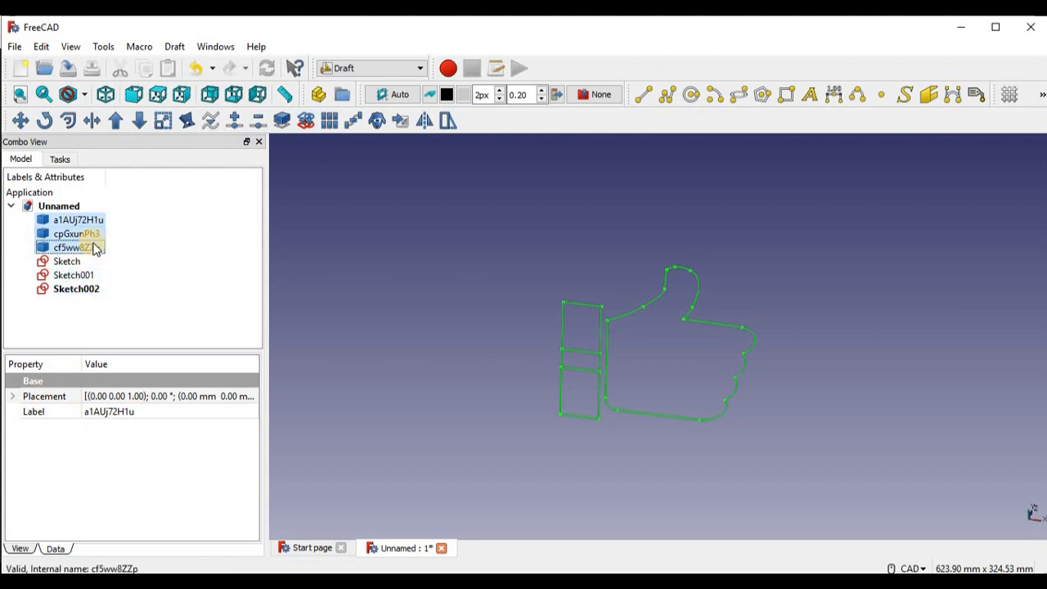
click(65, 261)
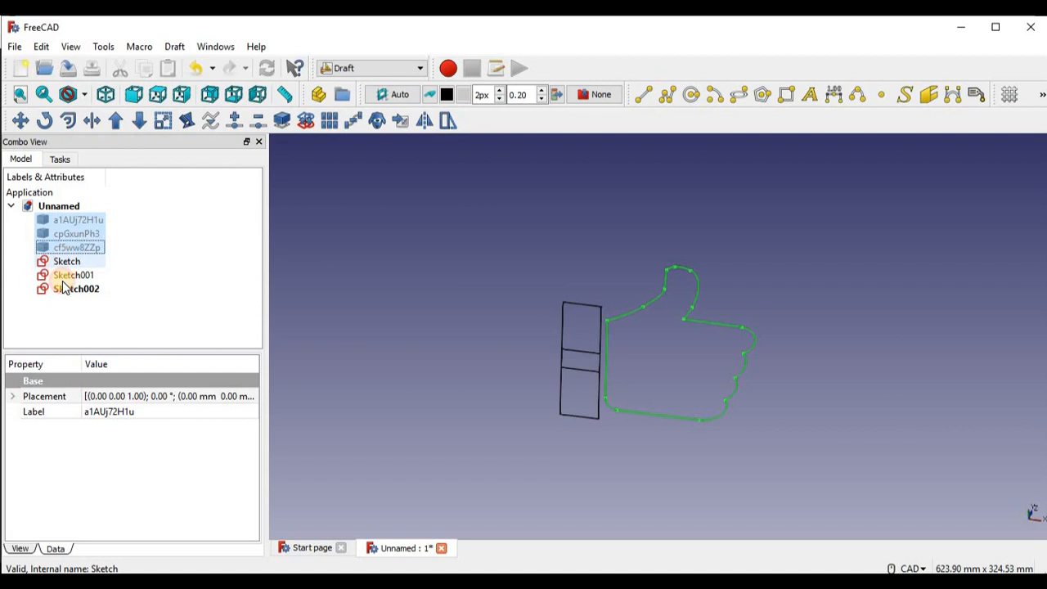
click(75, 288)
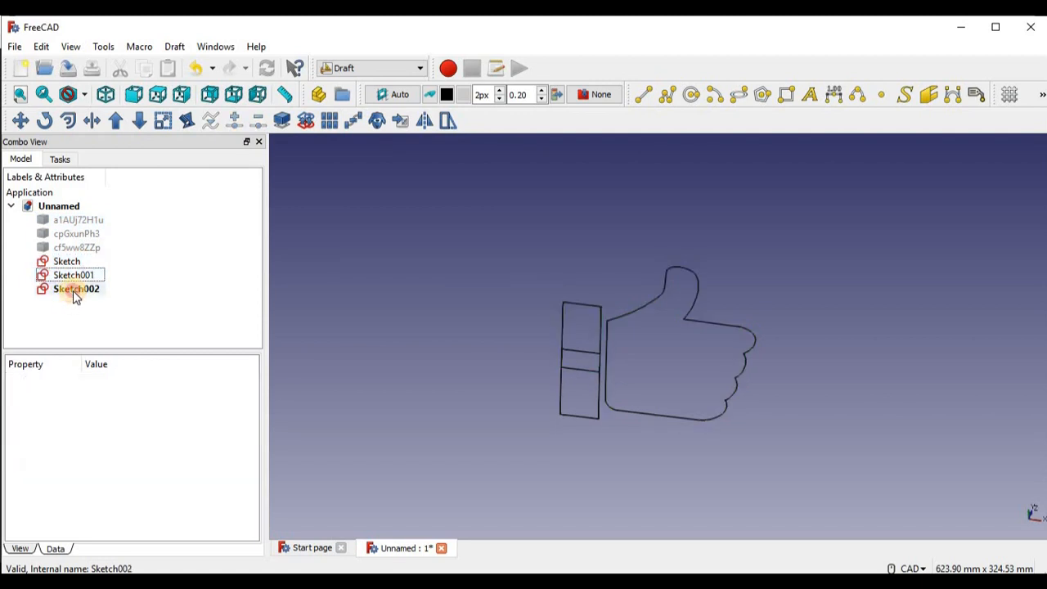
click(65, 262)
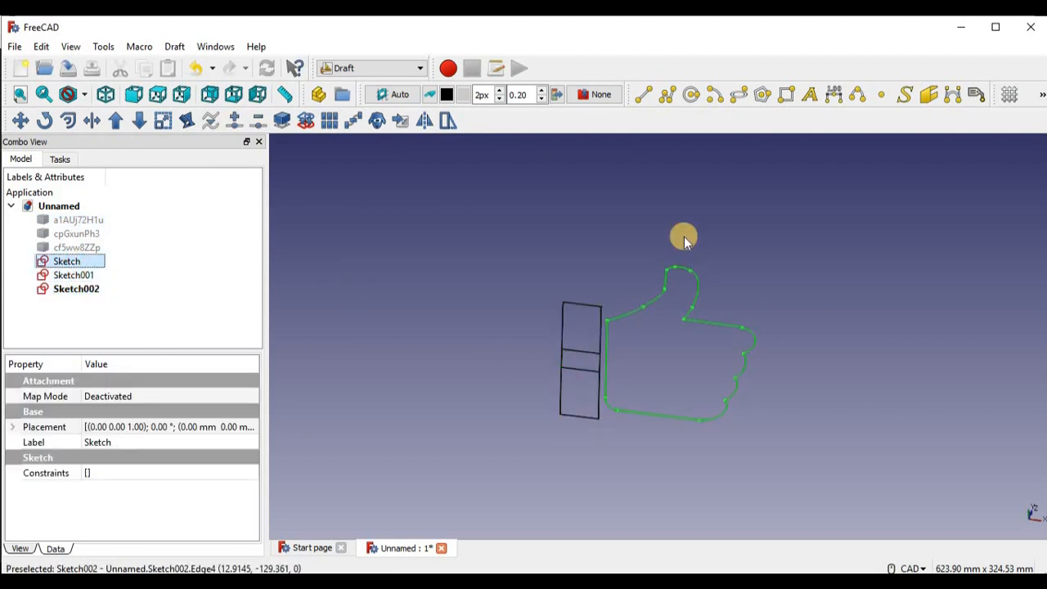
mouse_move(874, 386)
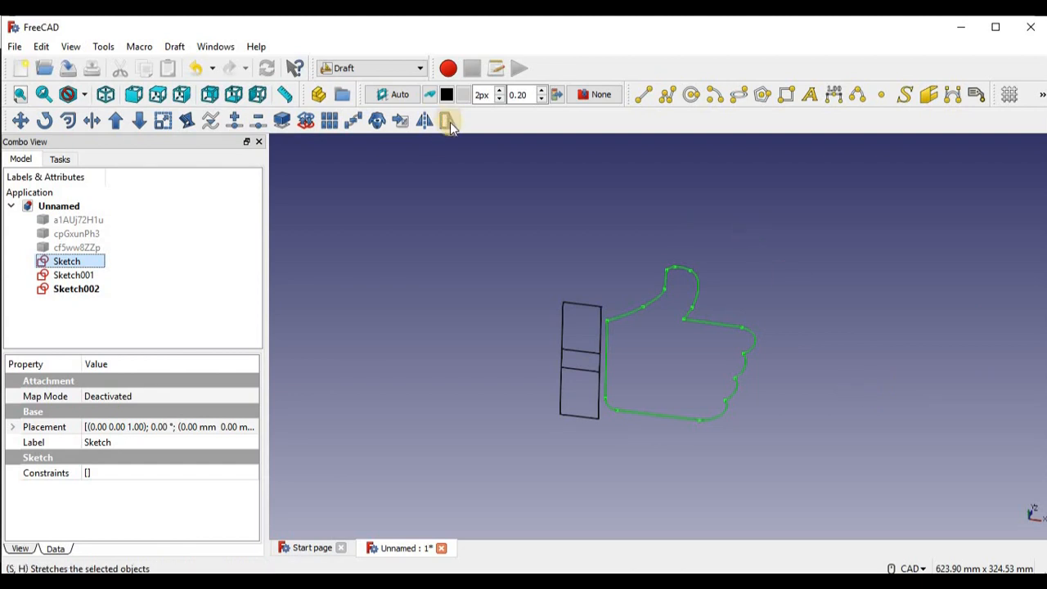
Step: In the Sketcher workbench, merge Sketch, Sketch001 and Sketch002 into Sketch003 and hide the originals
click(369, 69)
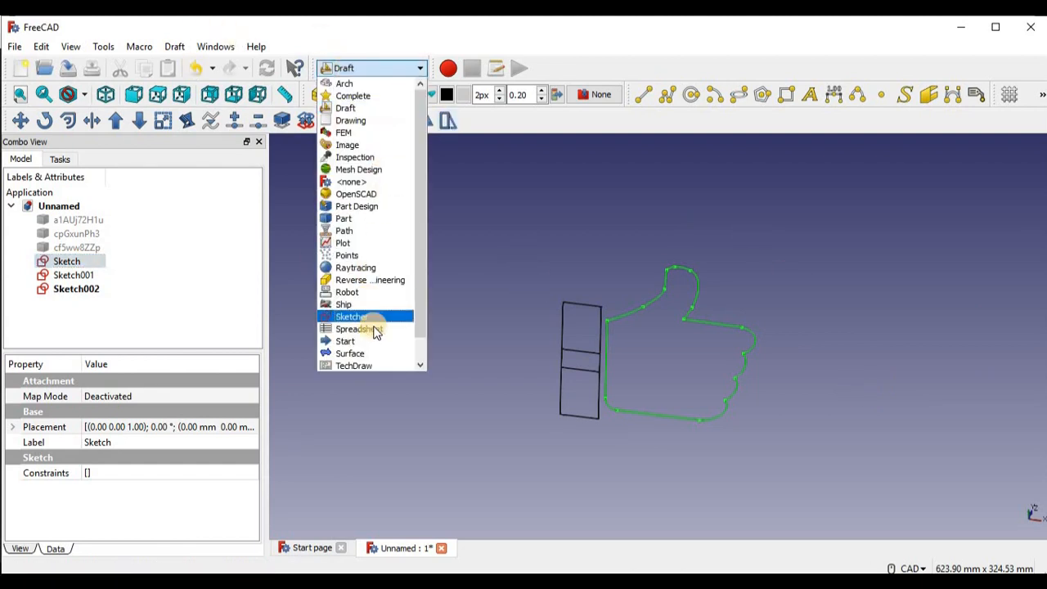
click(351, 317)
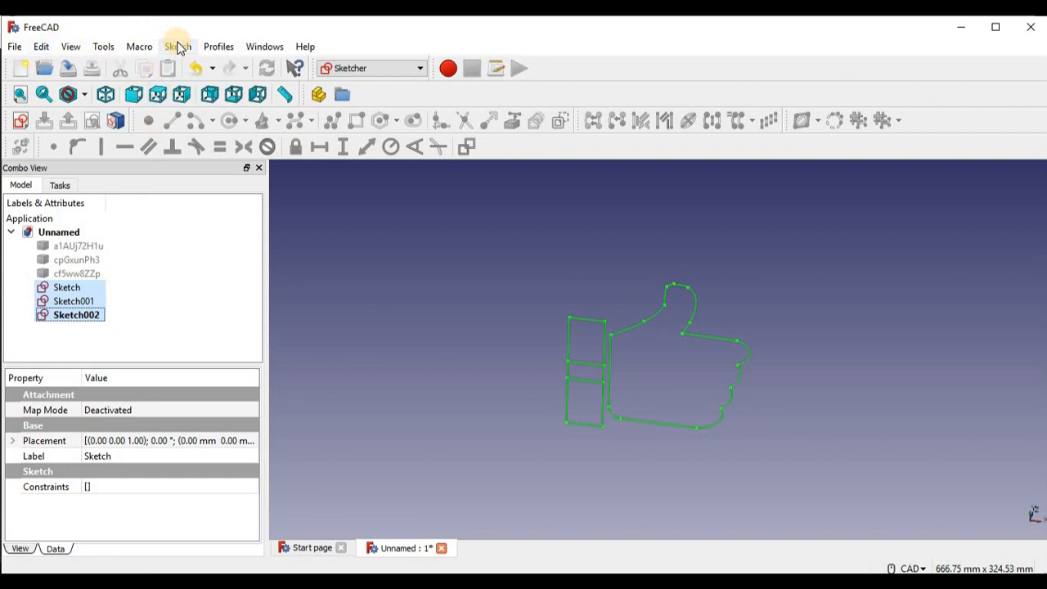
click(176, 46)
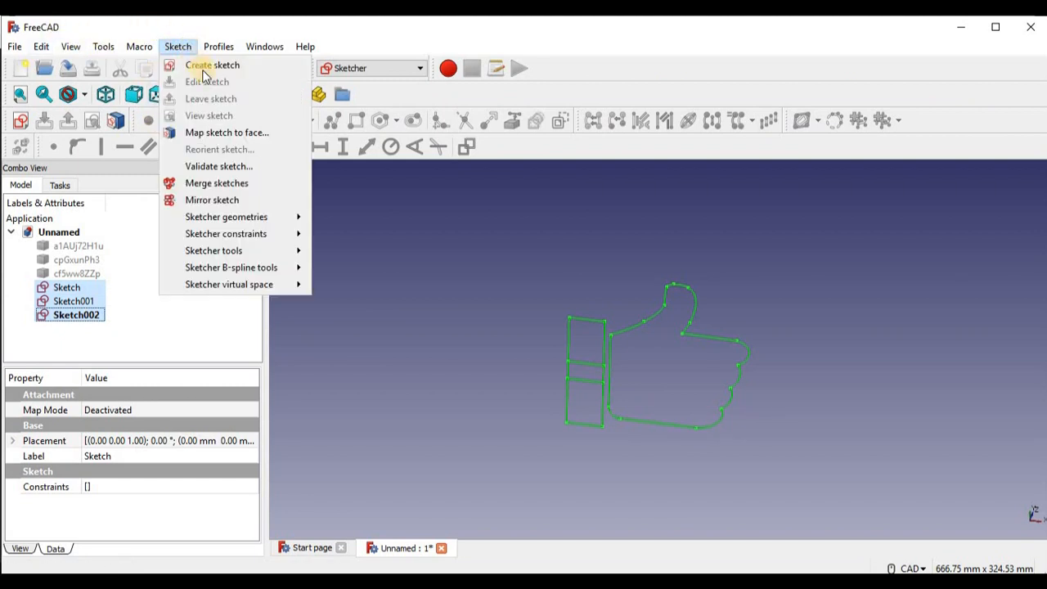
mouse_move(216, 183)
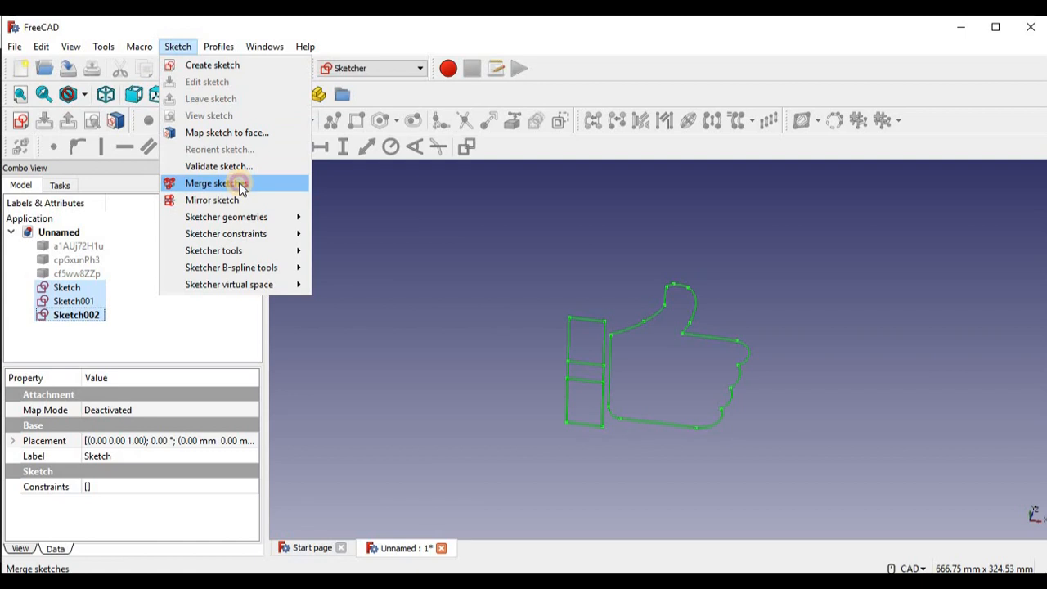
click(211, 183)
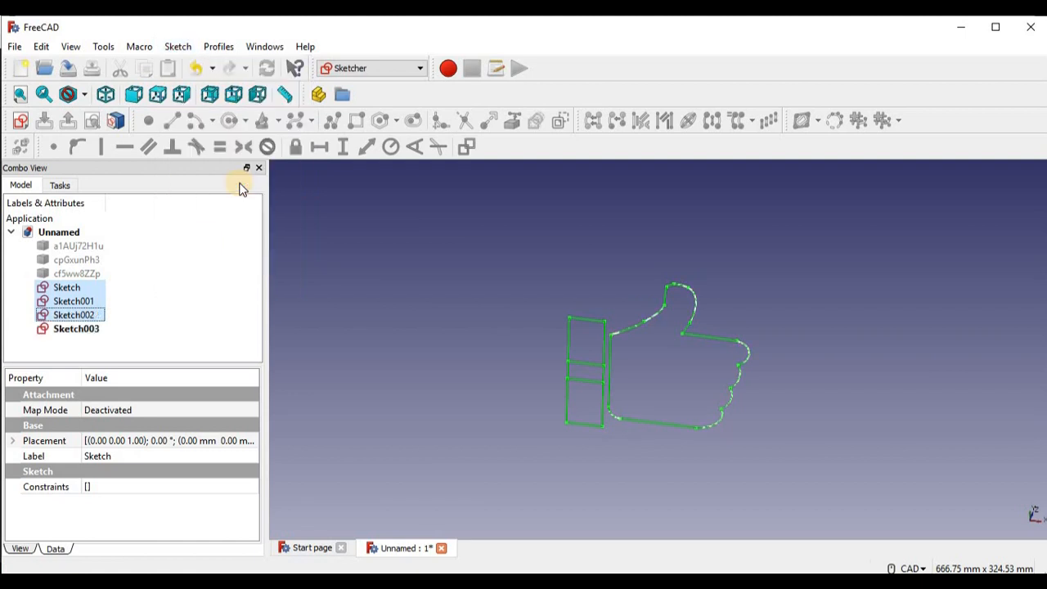
mouse_move(160, 328)
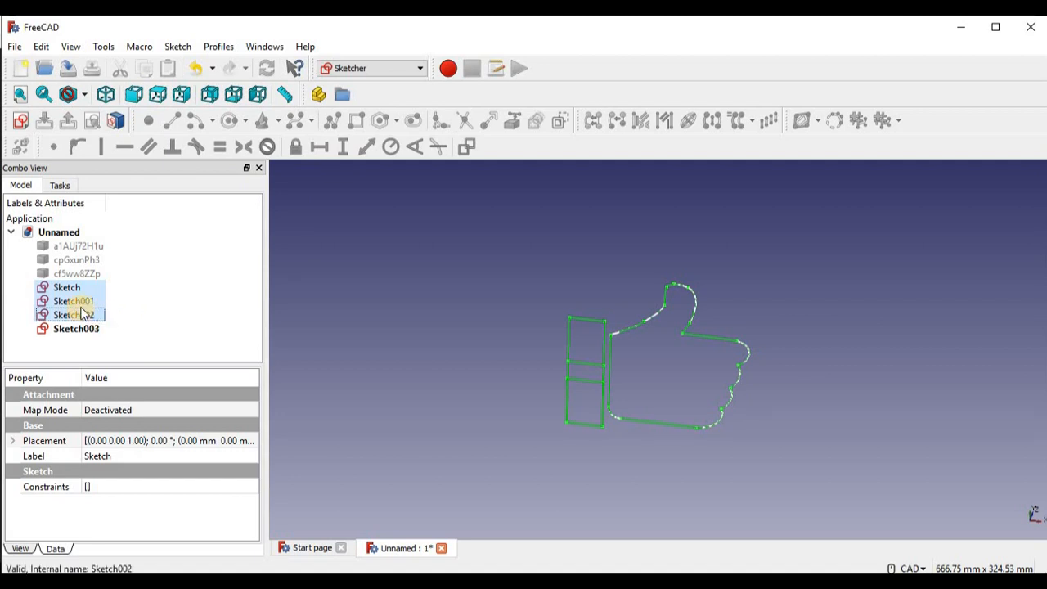
click(71, 301)
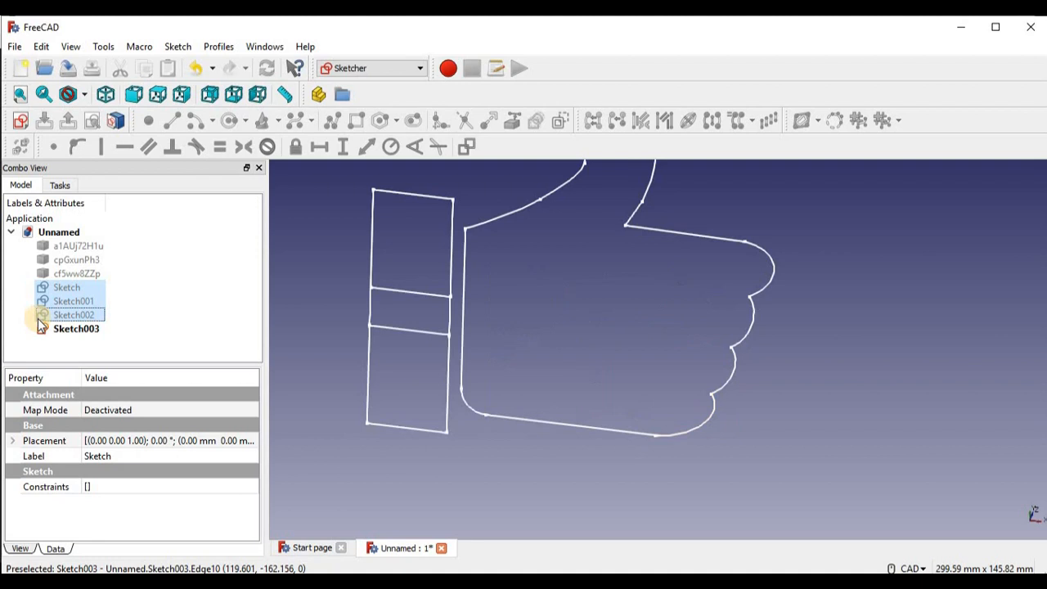
Step: Edit Sketch003 and delete the rectangle's inner dividing lines, leaving a single outlined box
click(75, 327)
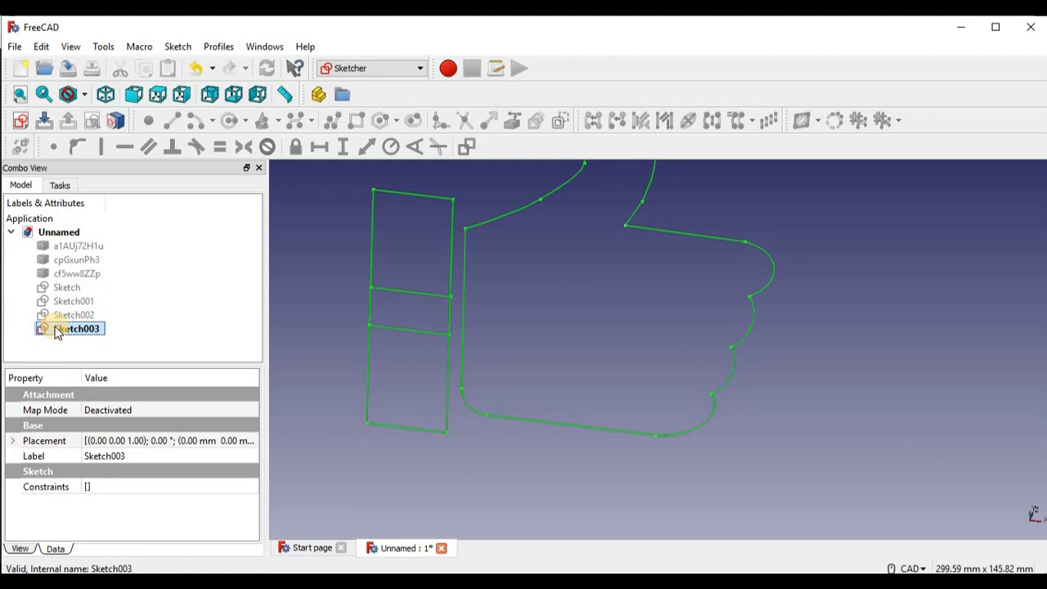
double_click(79, 327)
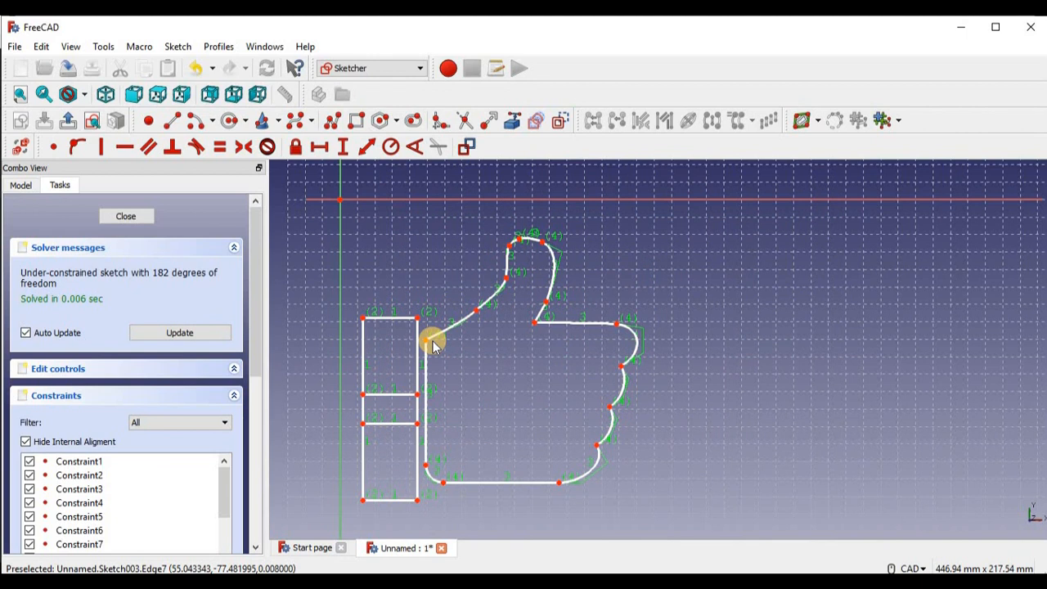
mouse_move(395, 399)
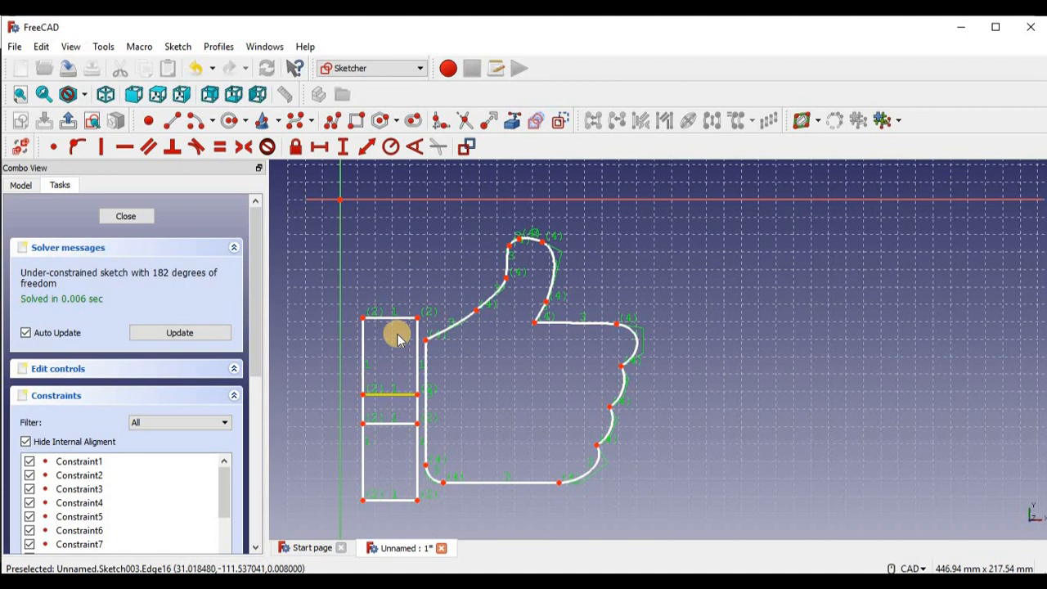
mouse_move(374, 386)
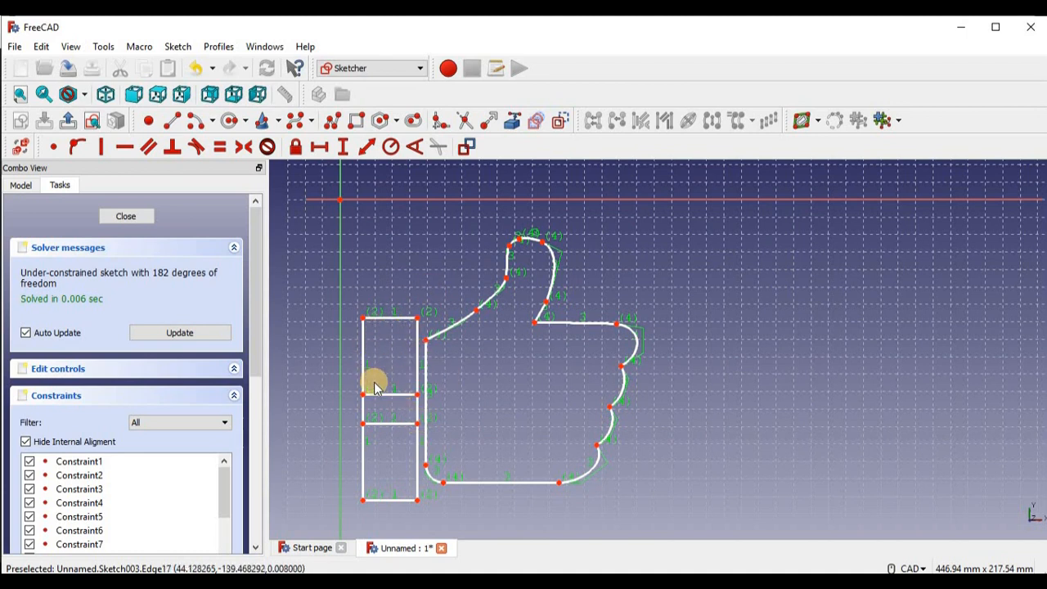
mouse_move(390, 397)
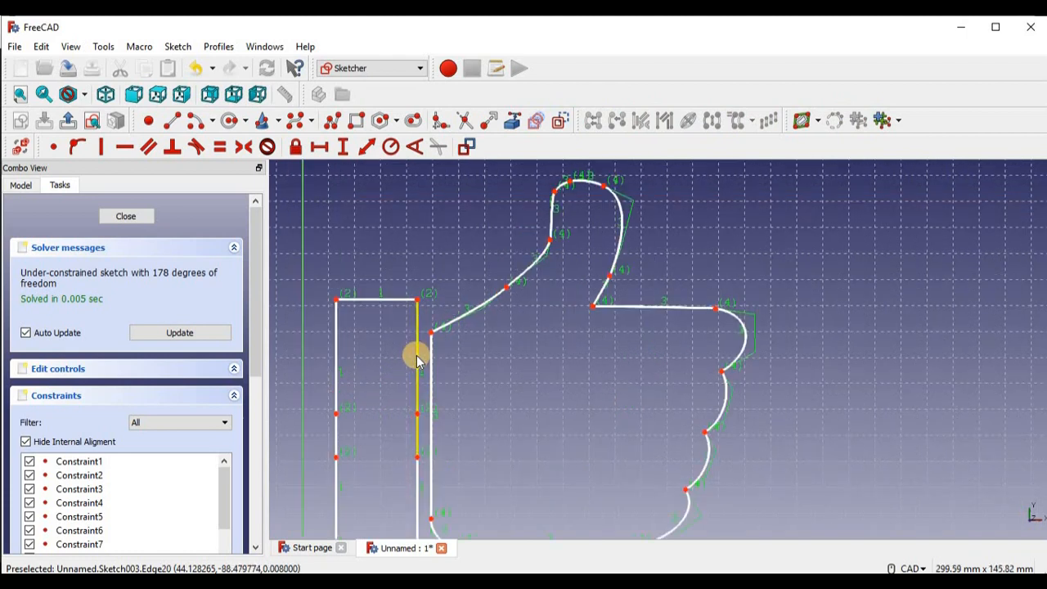
scroll(up, 3)
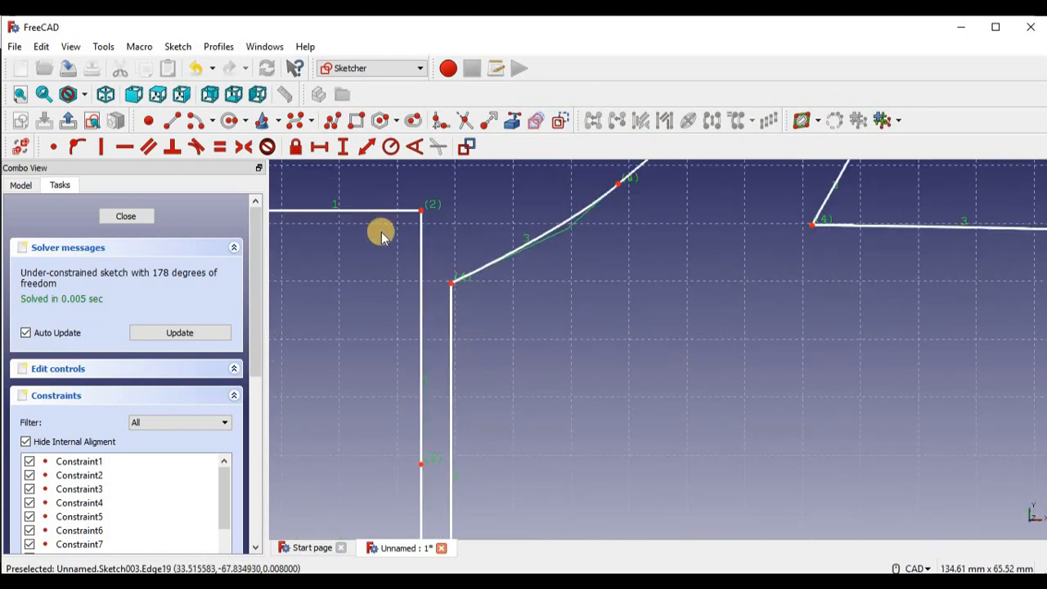
mouse_move(437, 137)
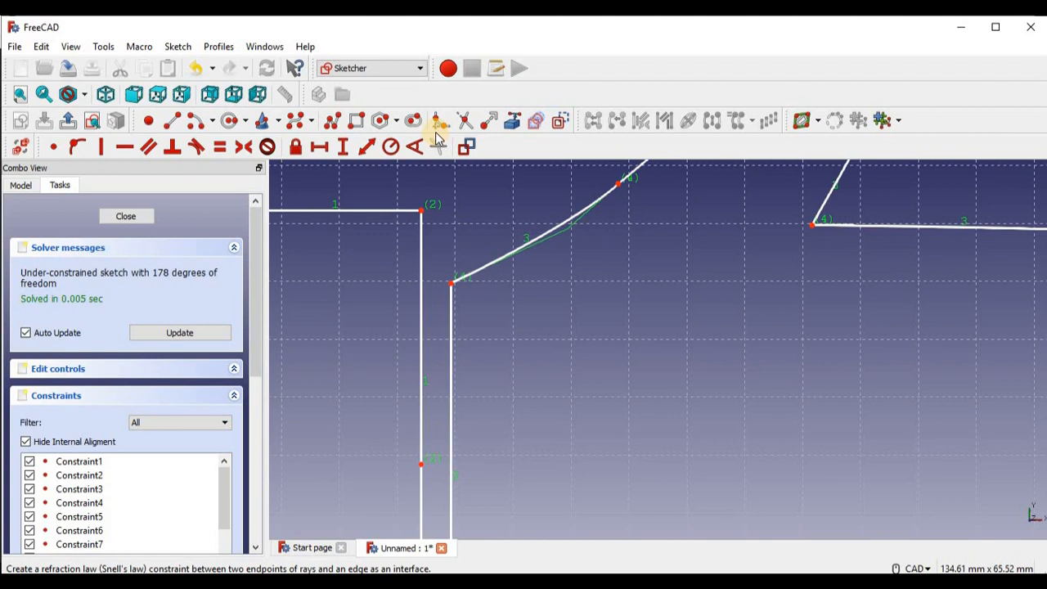
mouse_move(301, 121)
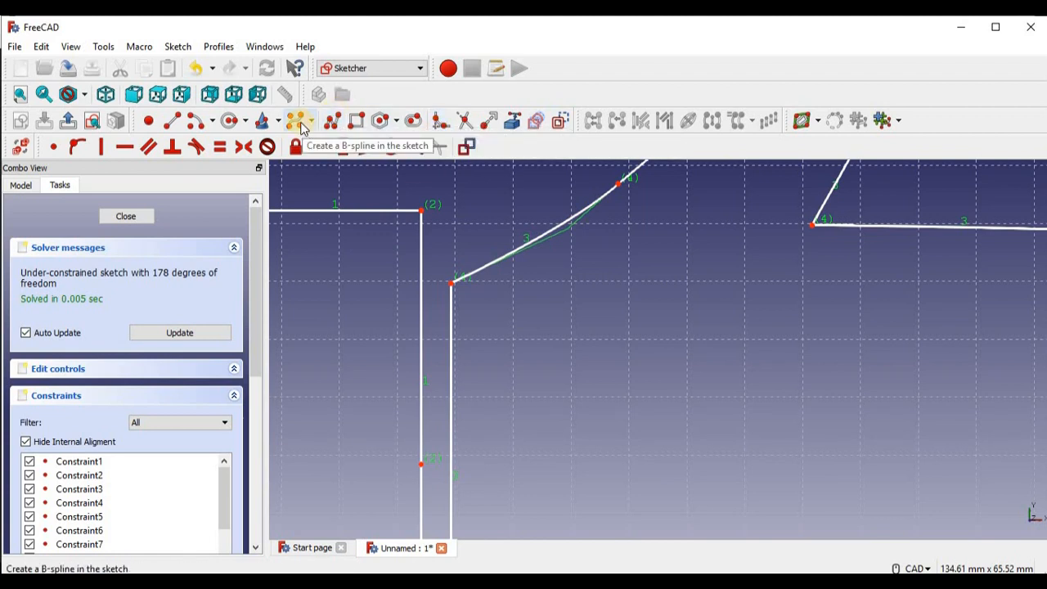
click(294, 121)
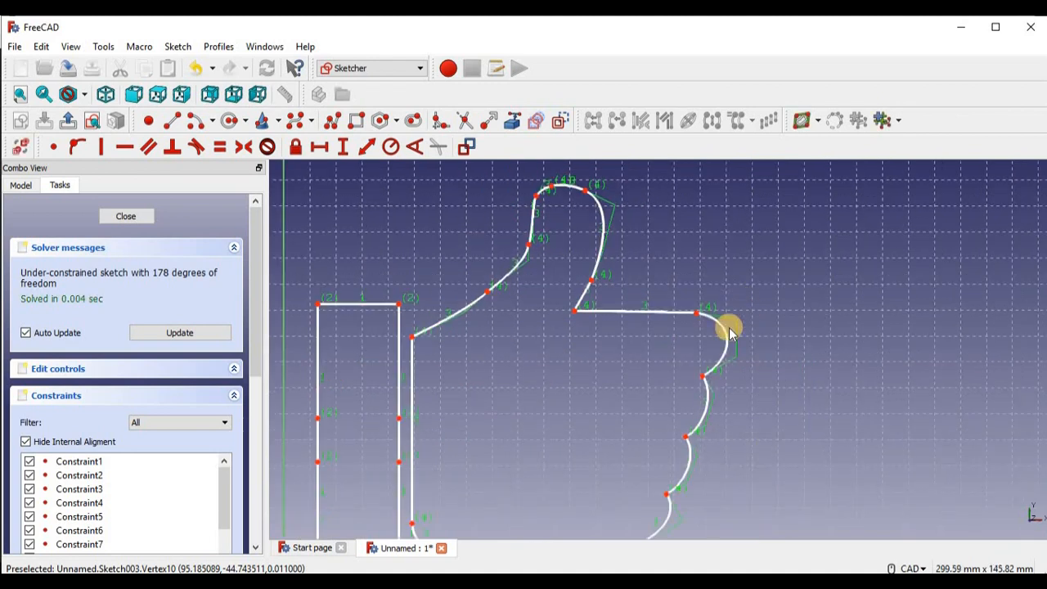
drag(727, 330, 592, 412)
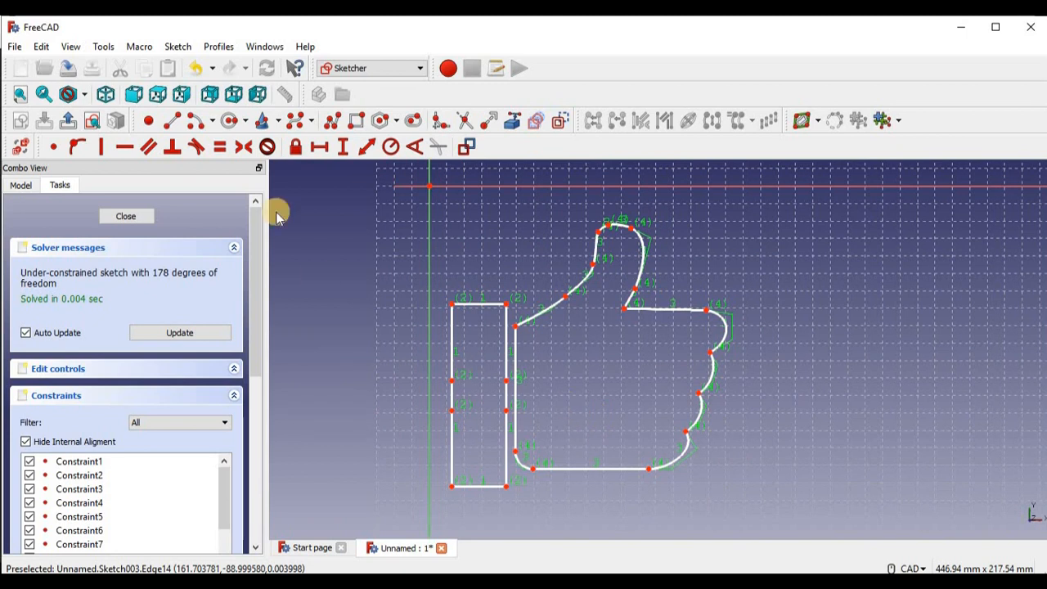
mouse_move(597, 360)
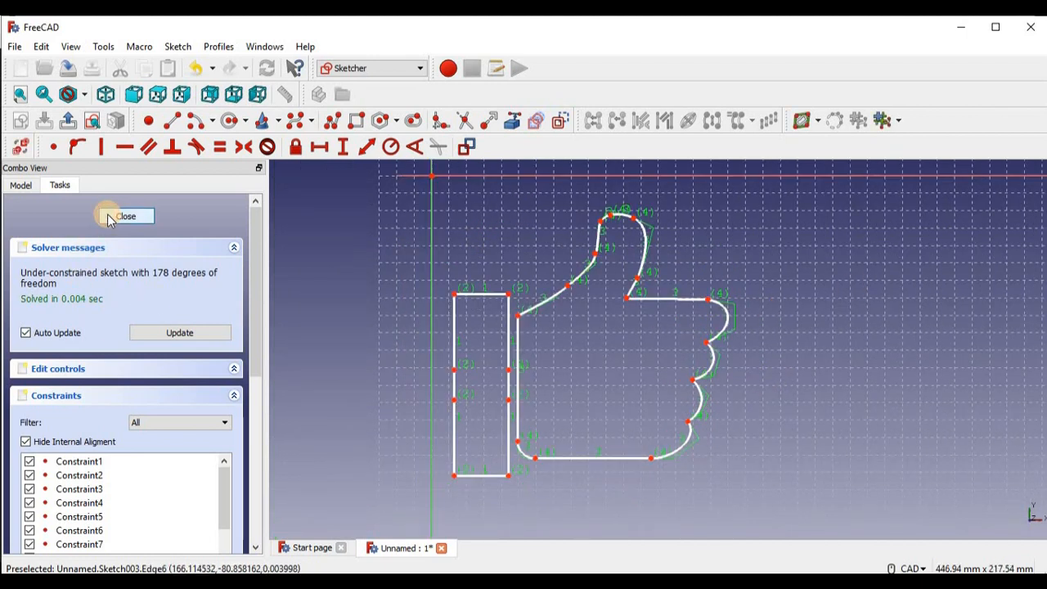
Step: Close the sketch and view the Cube slab at an angle
click(125, 216)
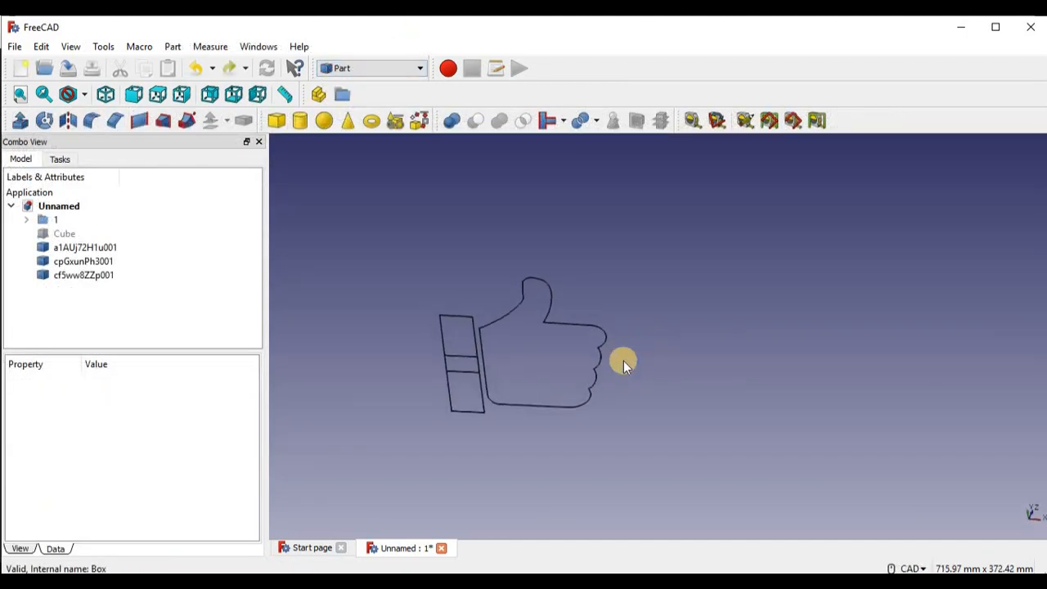
mouse_move(570, 287)
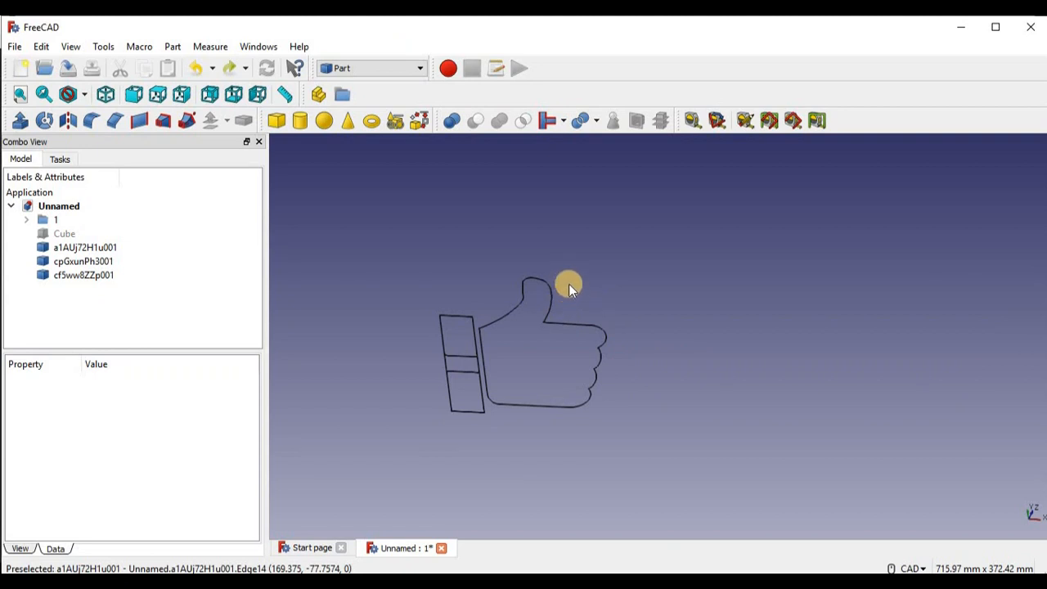
mouse_move(557, 281)
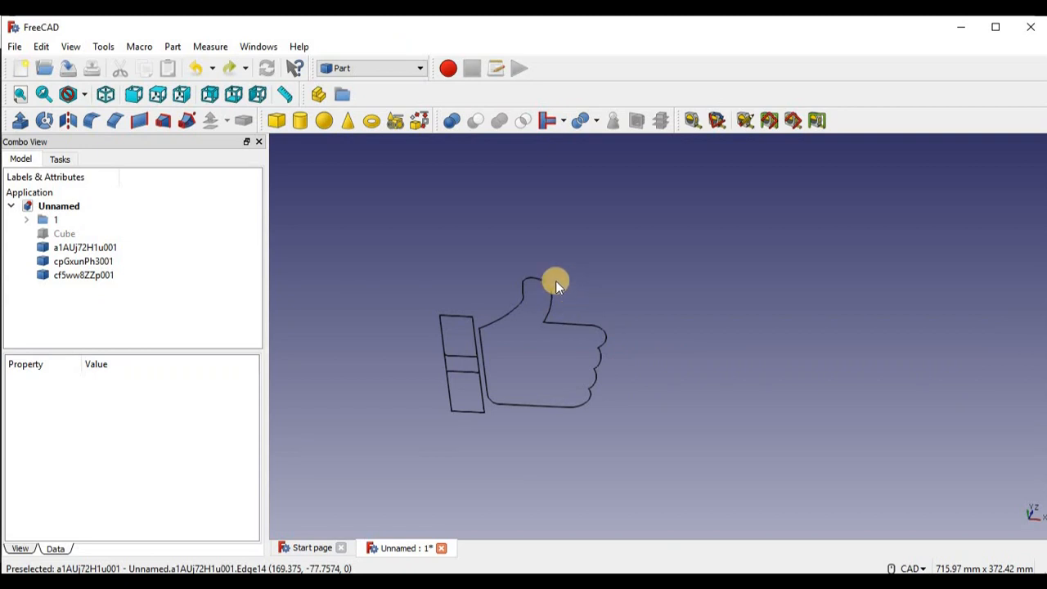
click(64, 232)
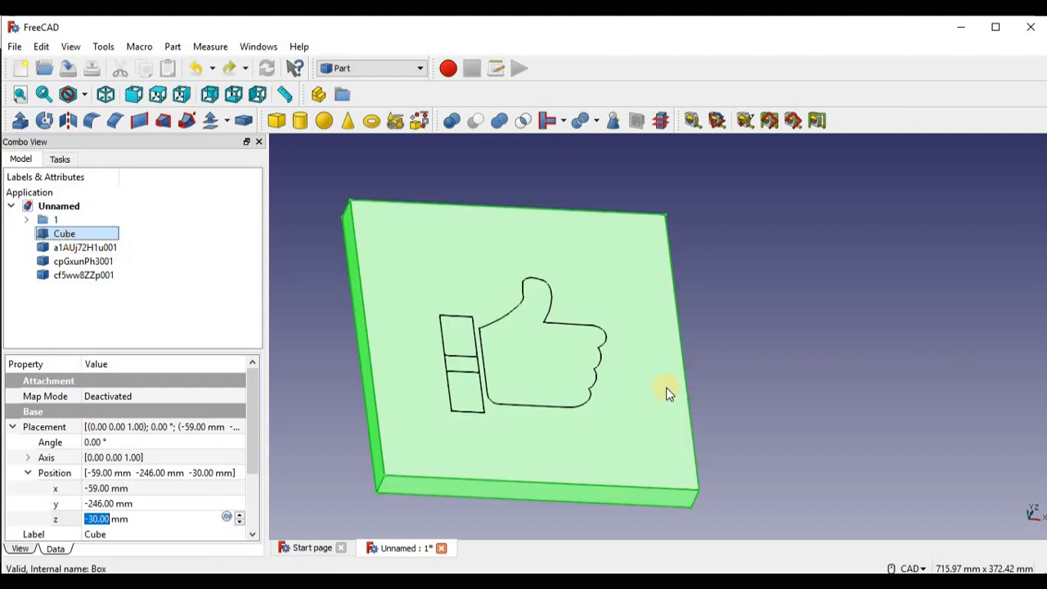
drag(667, 393, 613, 353)
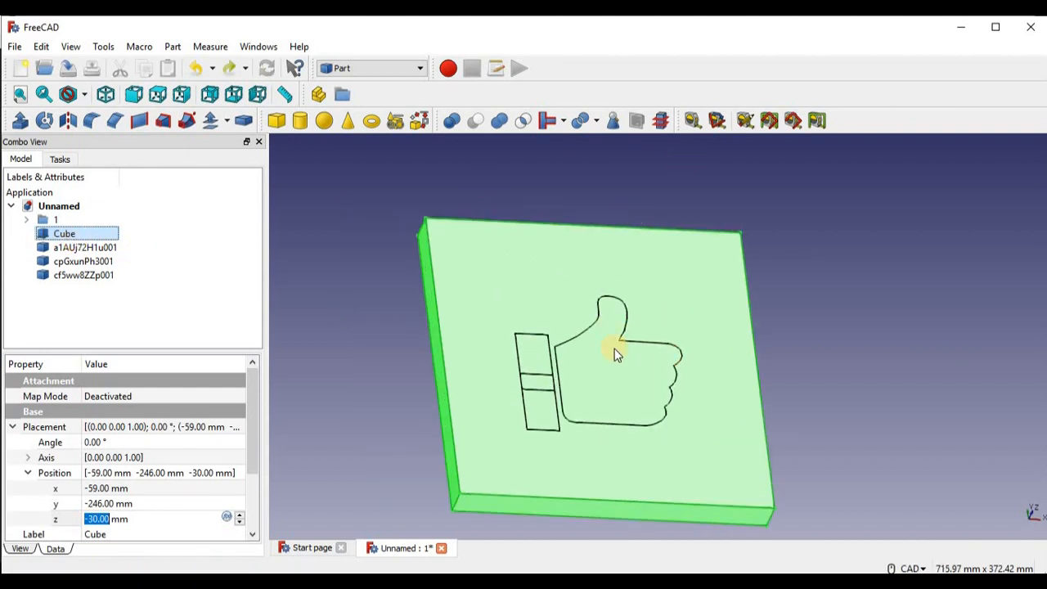
Step: Hide the Cube slab so only the thumbs-up sketches show, then select the first sketch
click(46, 295)
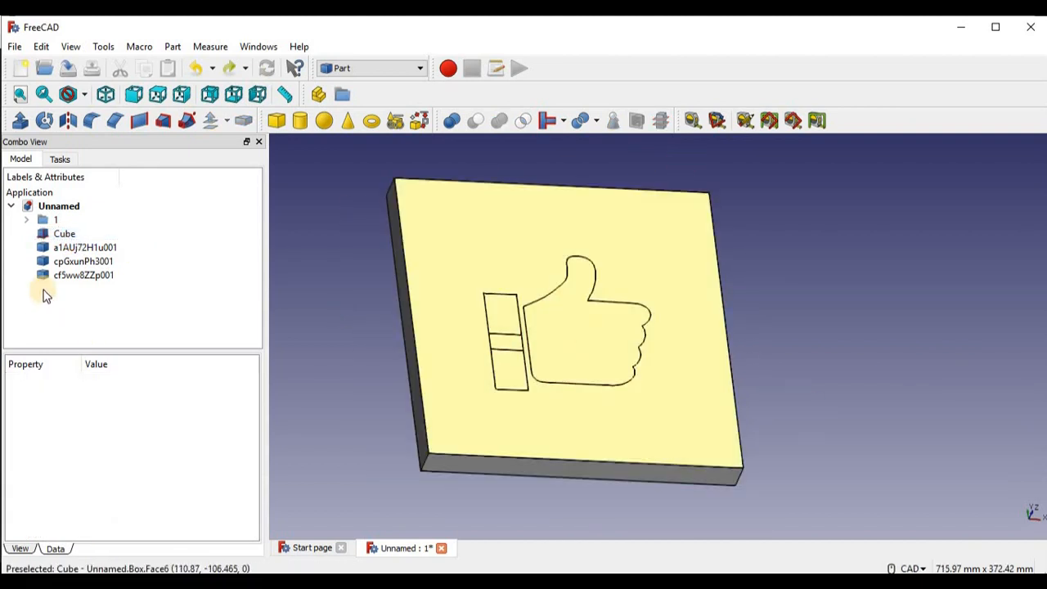
click(64, 232)
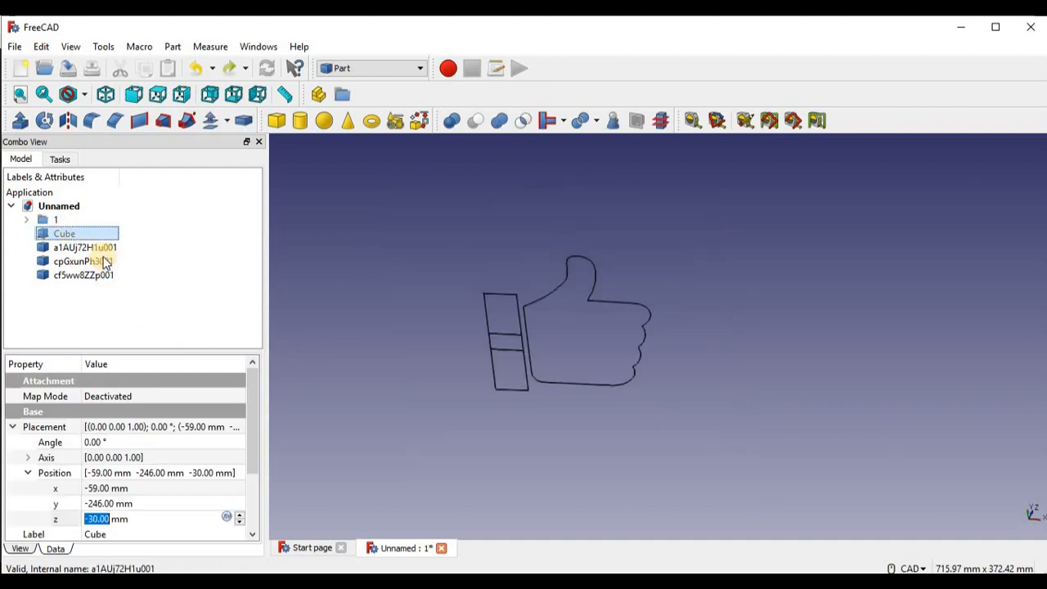
click(85, 247)
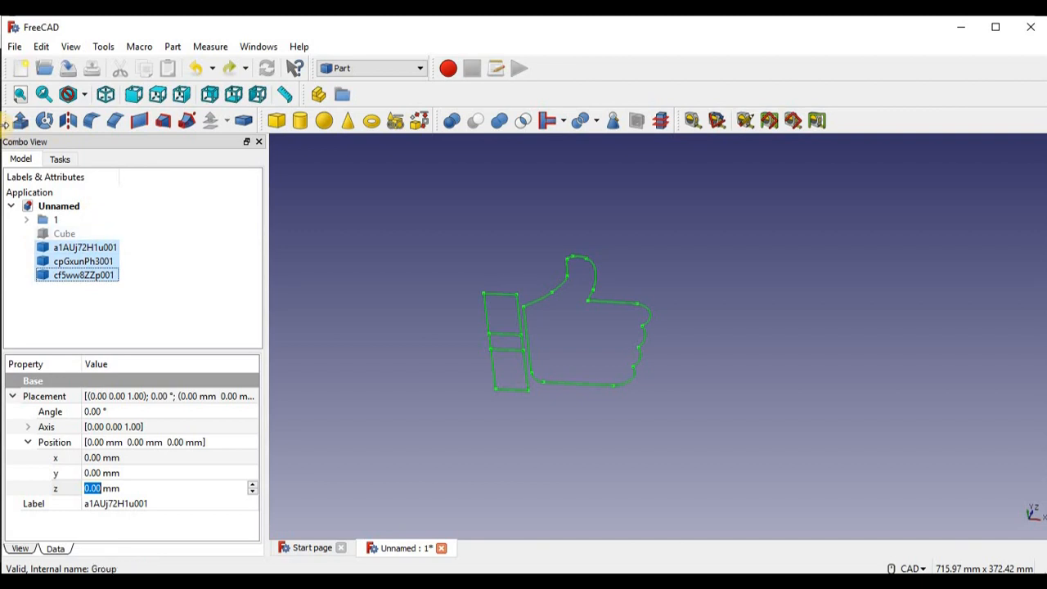
mouse_move(18, 121)
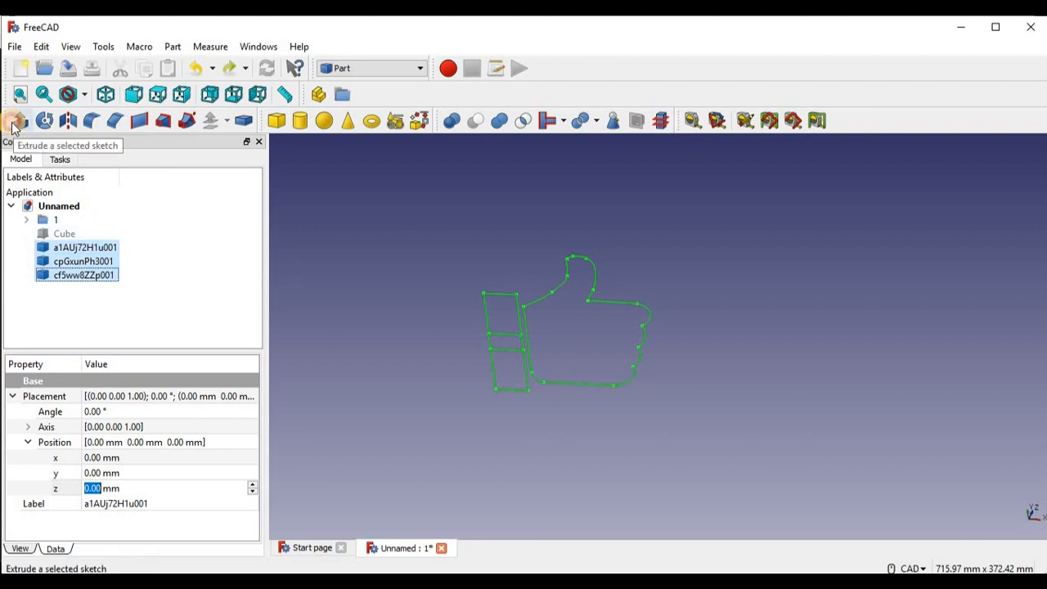
Step: Extrude the three thumbs-up sketches symmetrically by 10 mm into solids
click(20, 121)
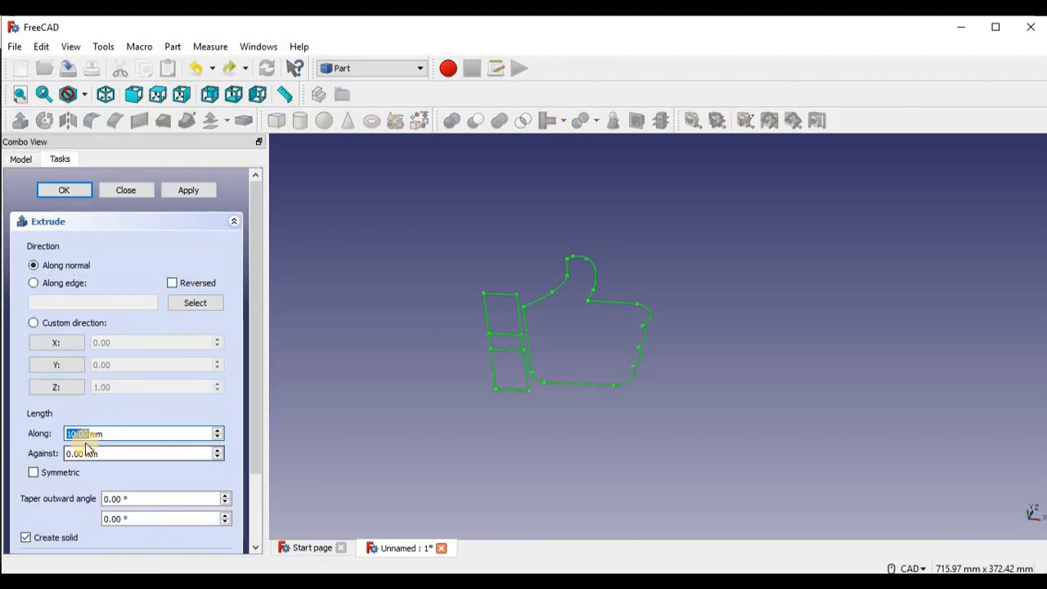
click(33, 472)
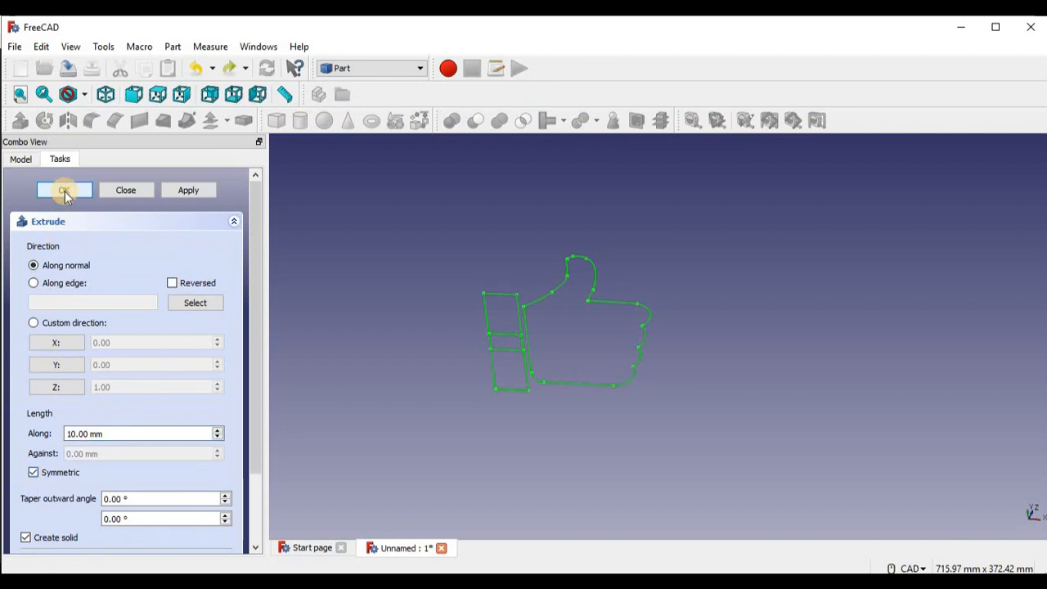
click(64, 190)
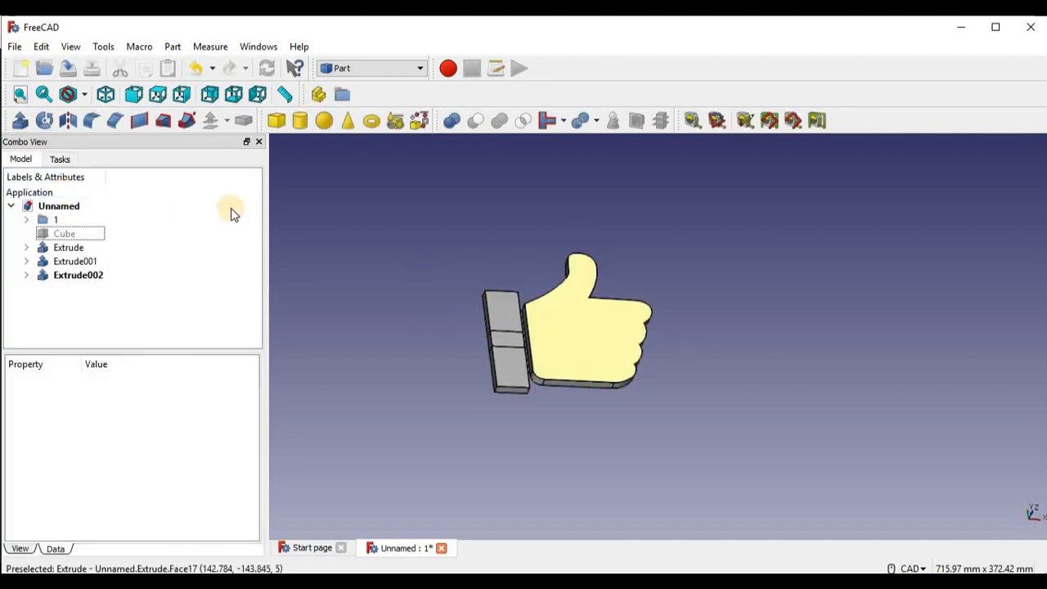
Step: Unite Extrude and Extrude001 into Fusion with a boolean union
click(63, 232)
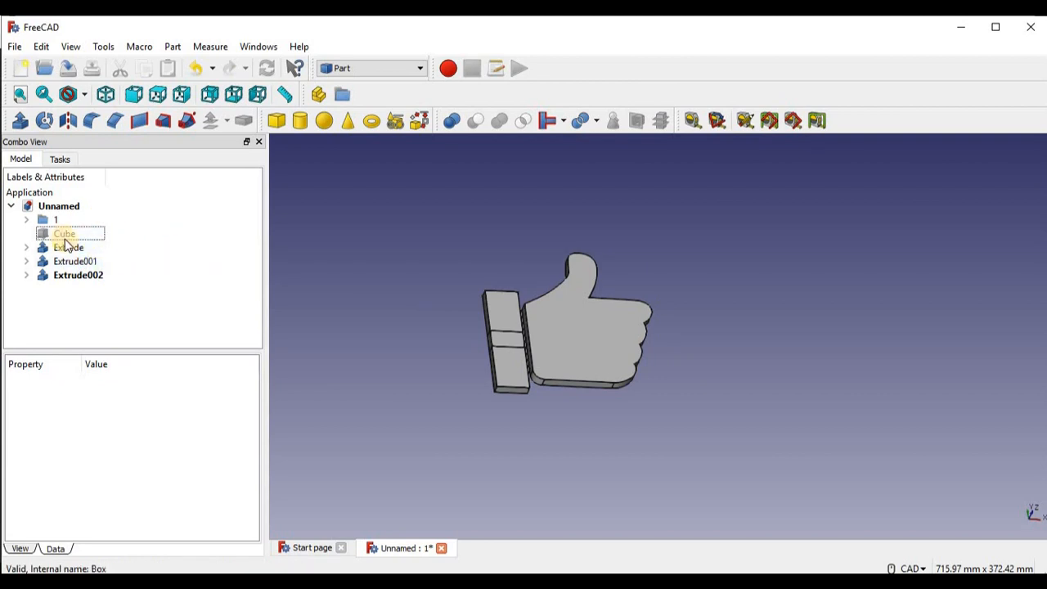
click(69, 247)
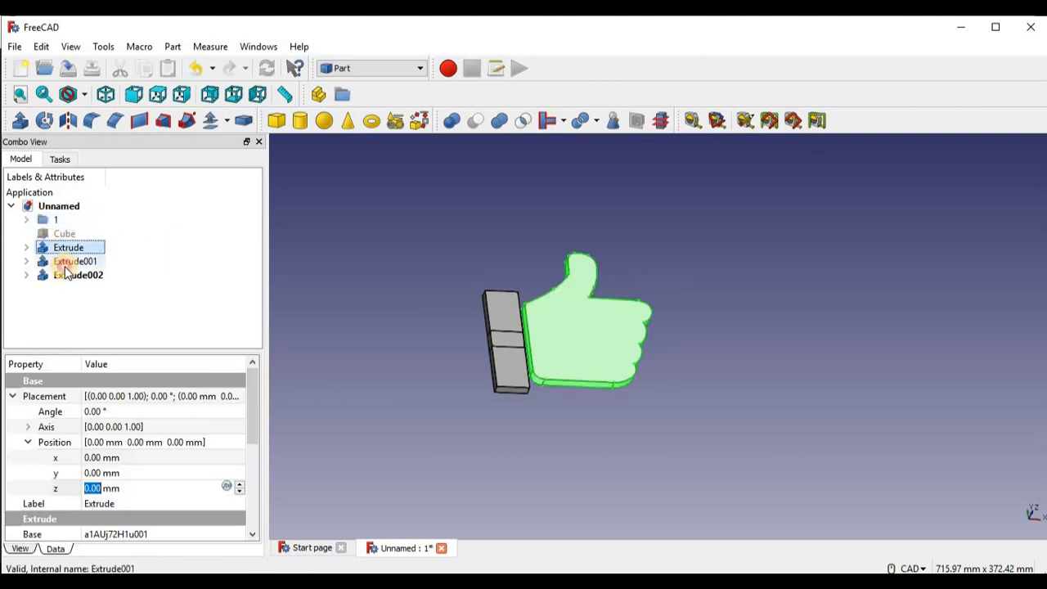
click(79, 275)
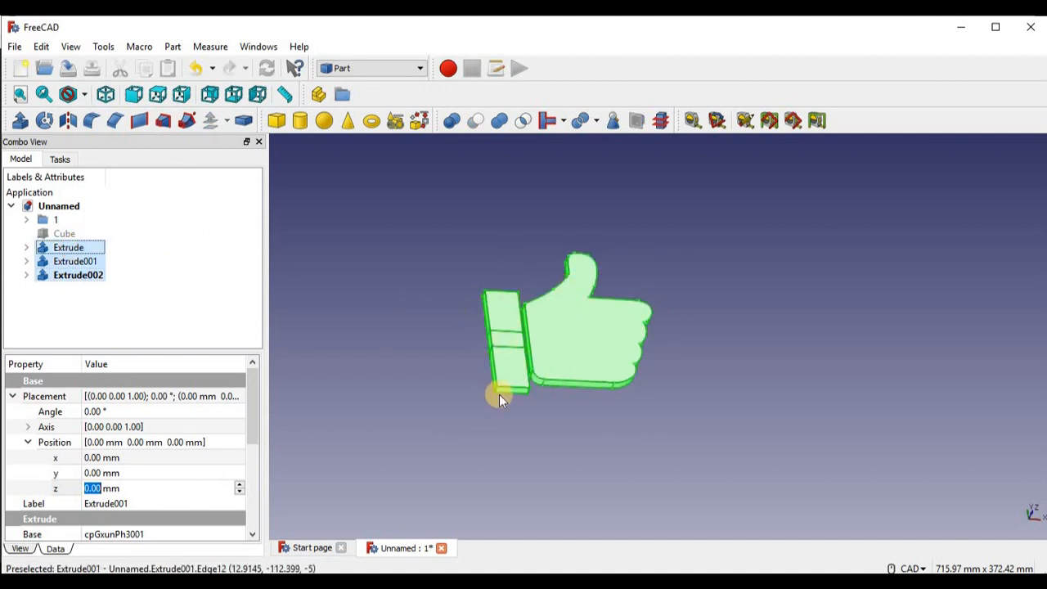
mouse_move(458, 121)
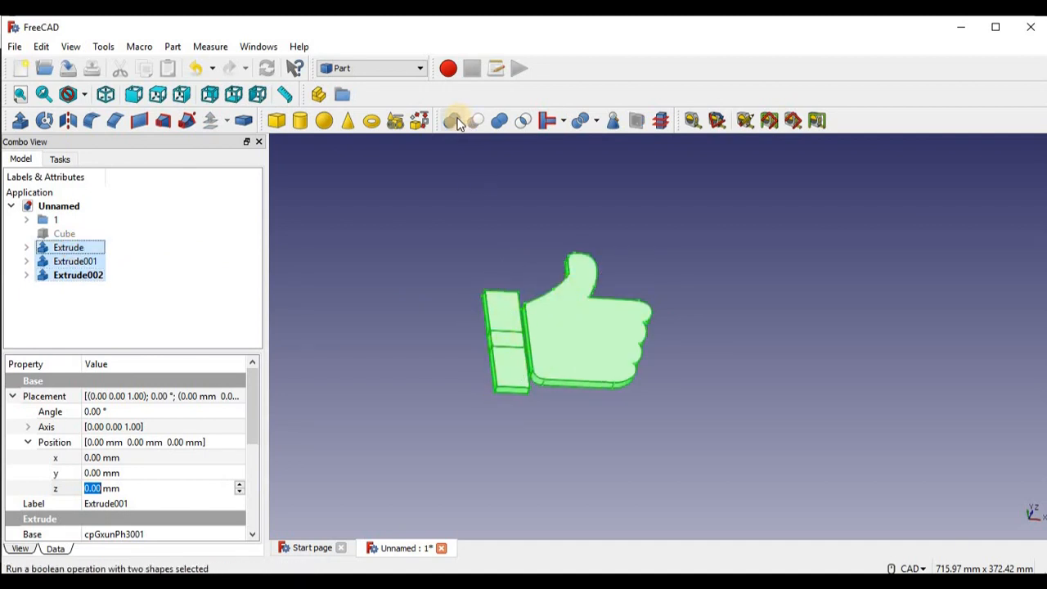
click(458, 121)
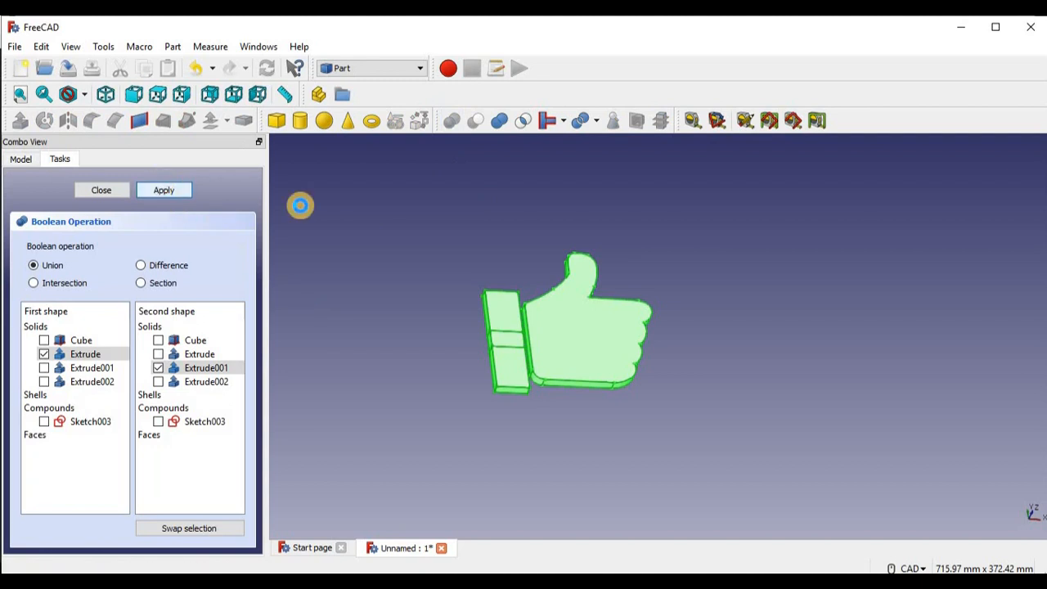
click(163, 190)
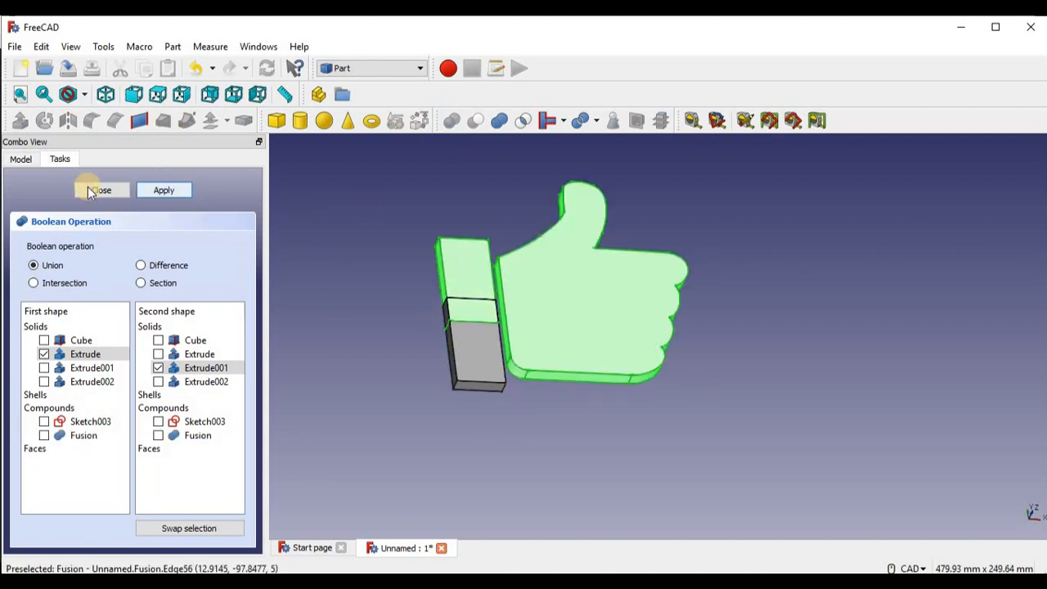
click(100, 190)
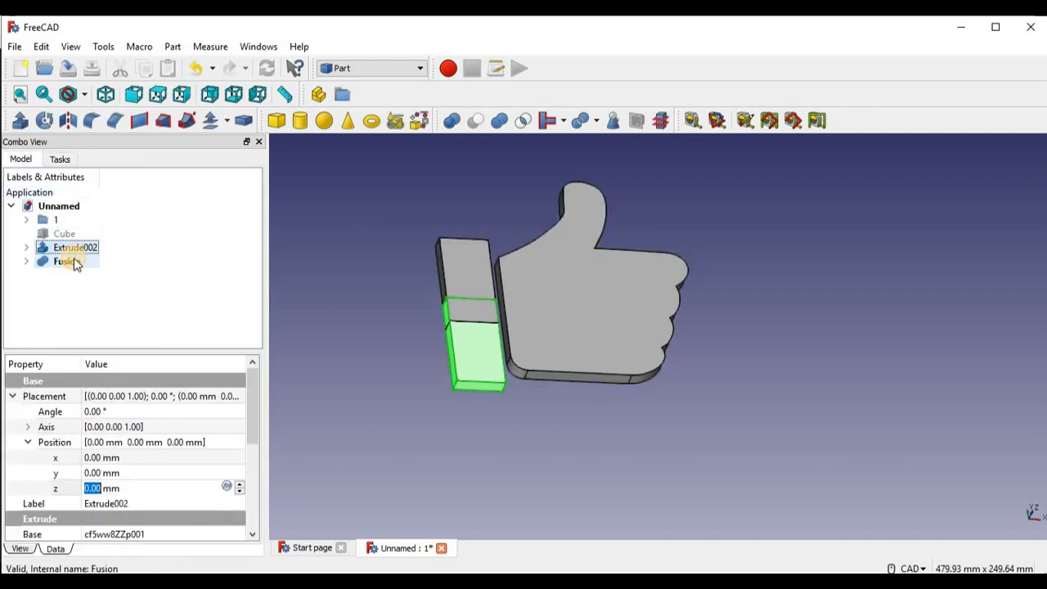
Step: Unite Extrude002 with Fusion to form the single solid Fusion001
click(67, 262)
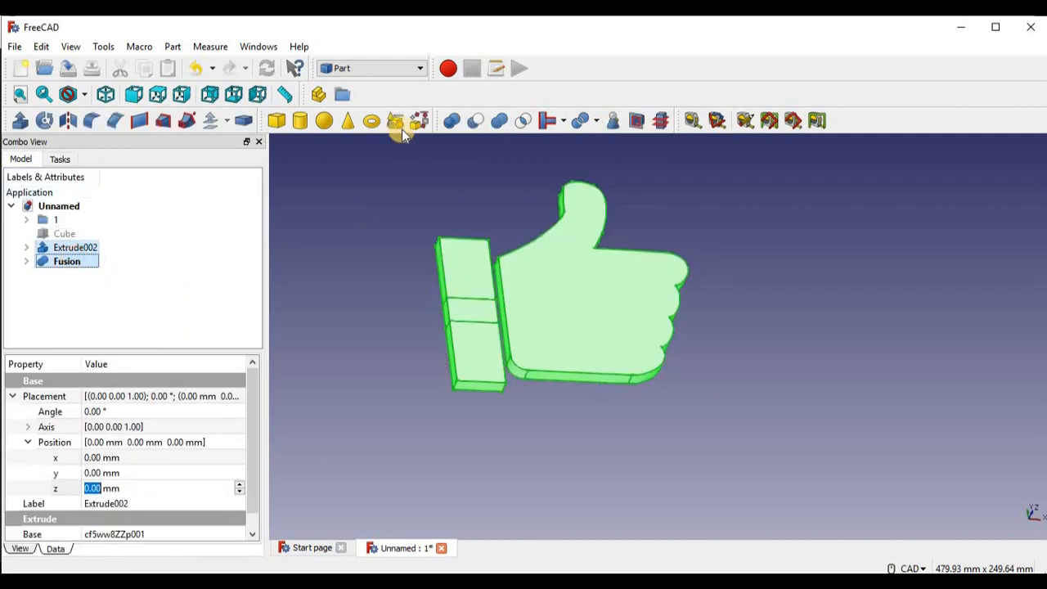
click(396, 121)
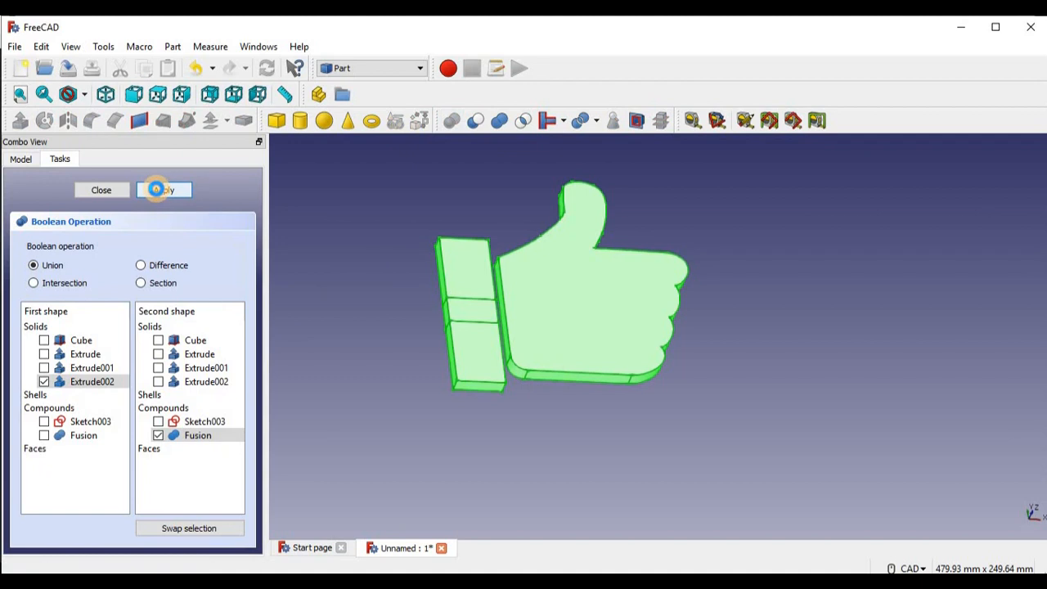
click(164, 189)
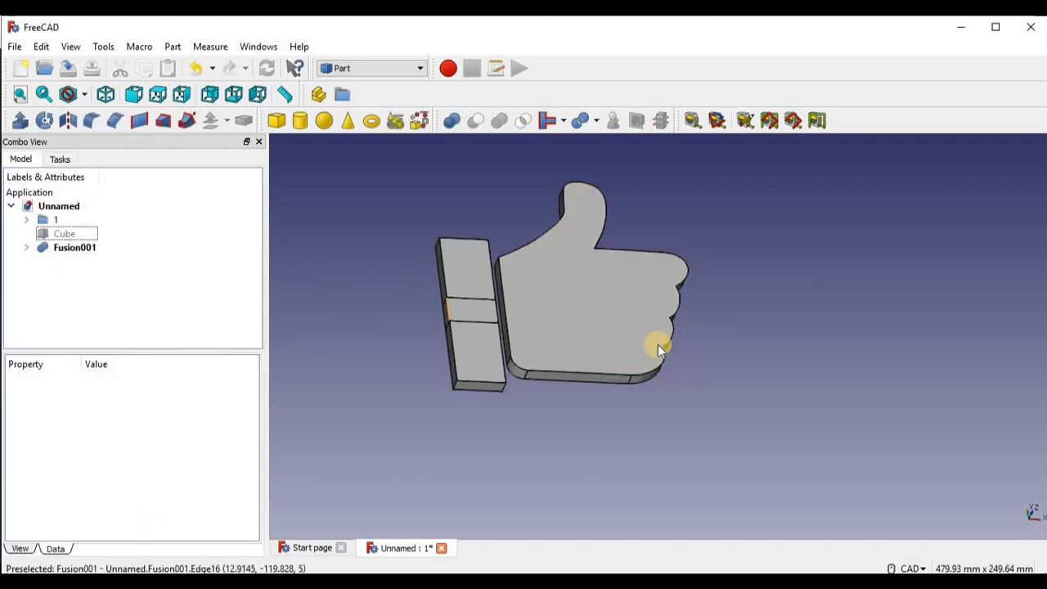
Step: Select the Cube slab and Fusion001 for cutting the thumbs-up recess
click(63, 232)
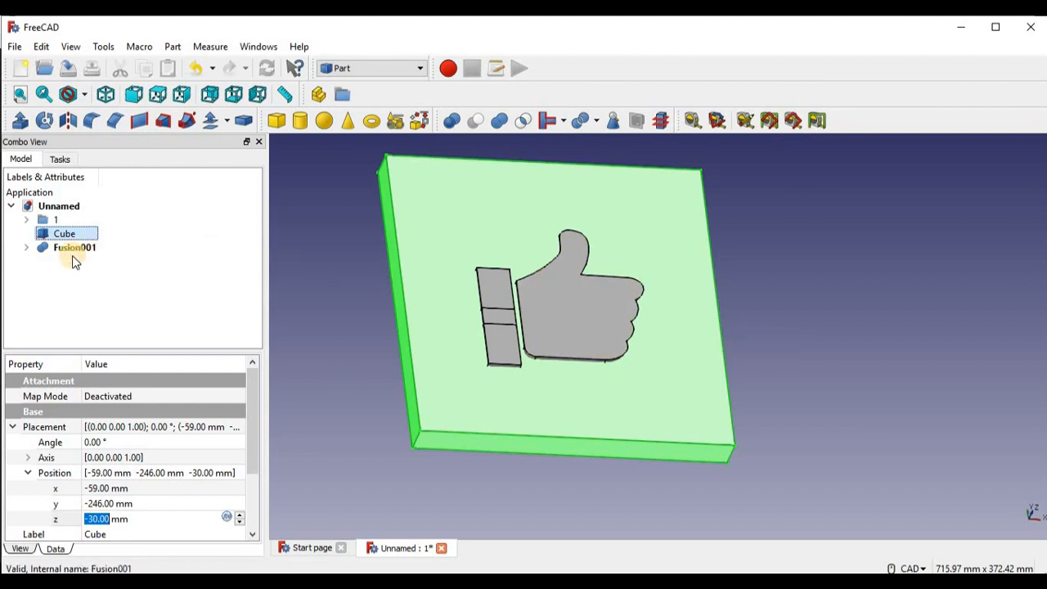
click(75, 247)
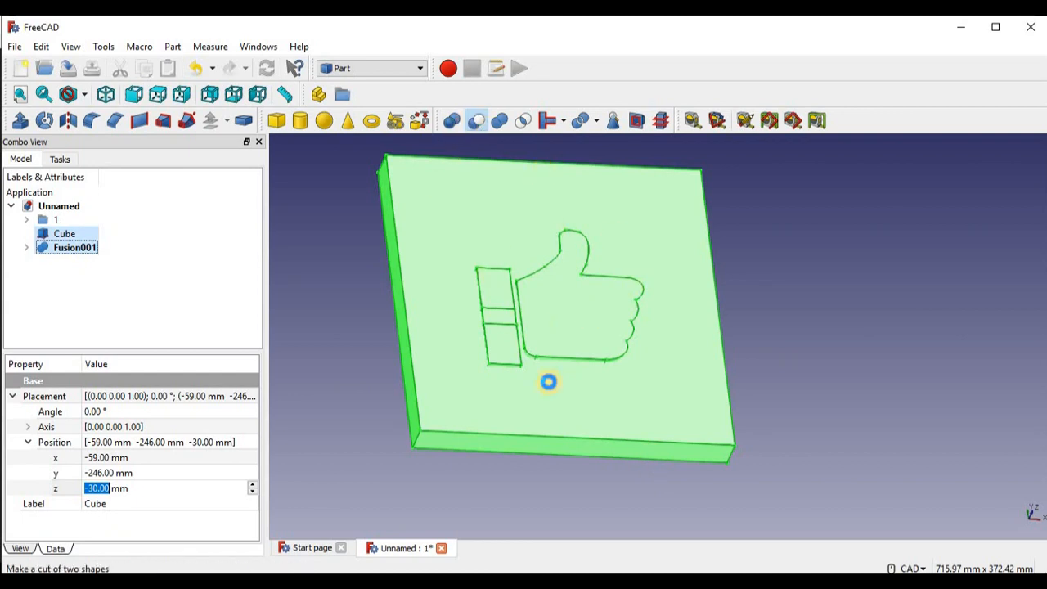
mouse_move(596, 342)
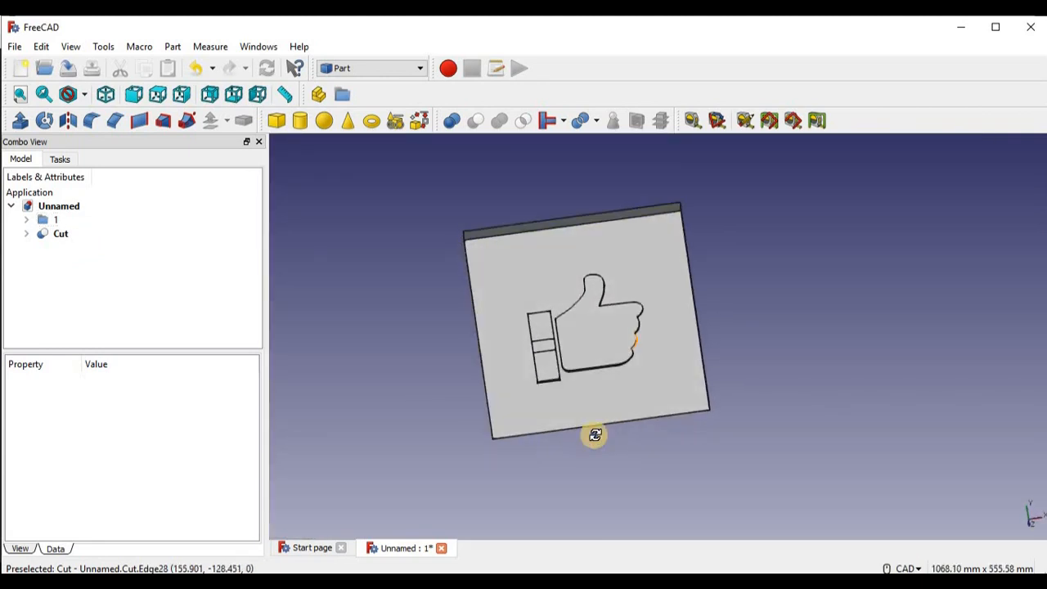
drag(596, 435, 678, 366)
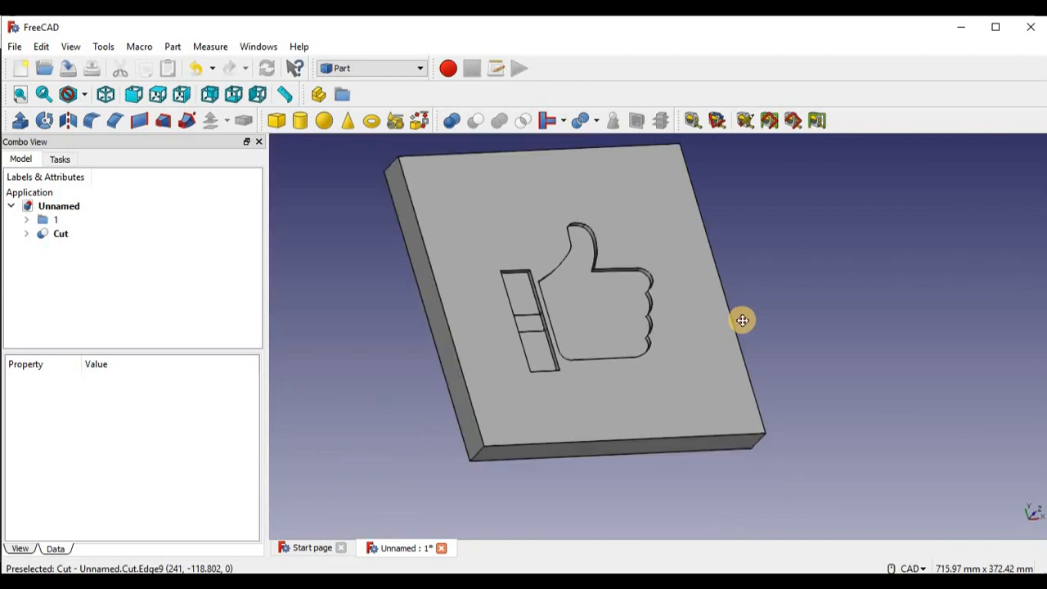
drag(743, 319, 680, 384)
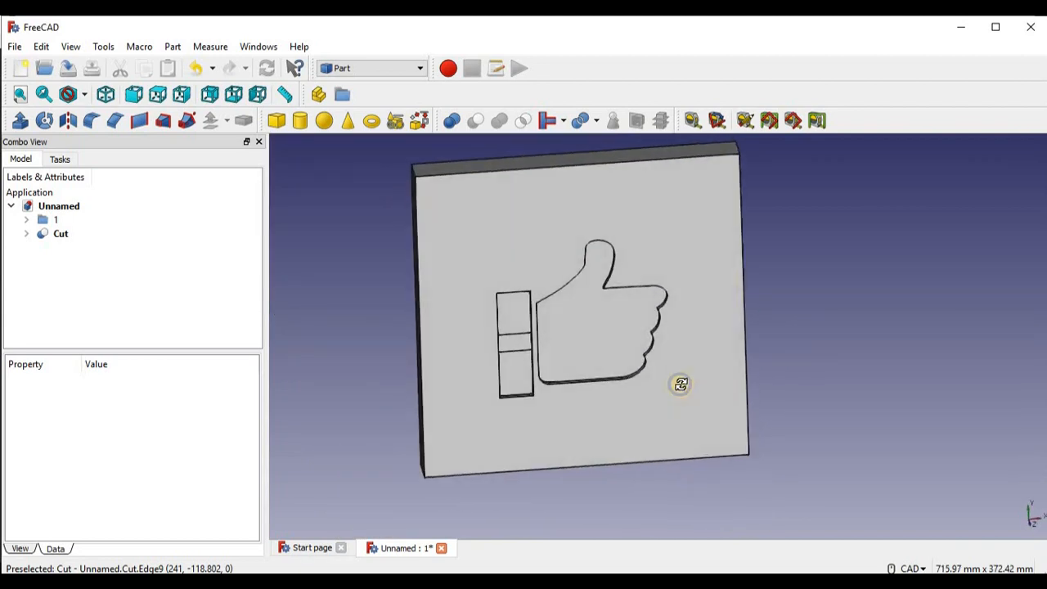